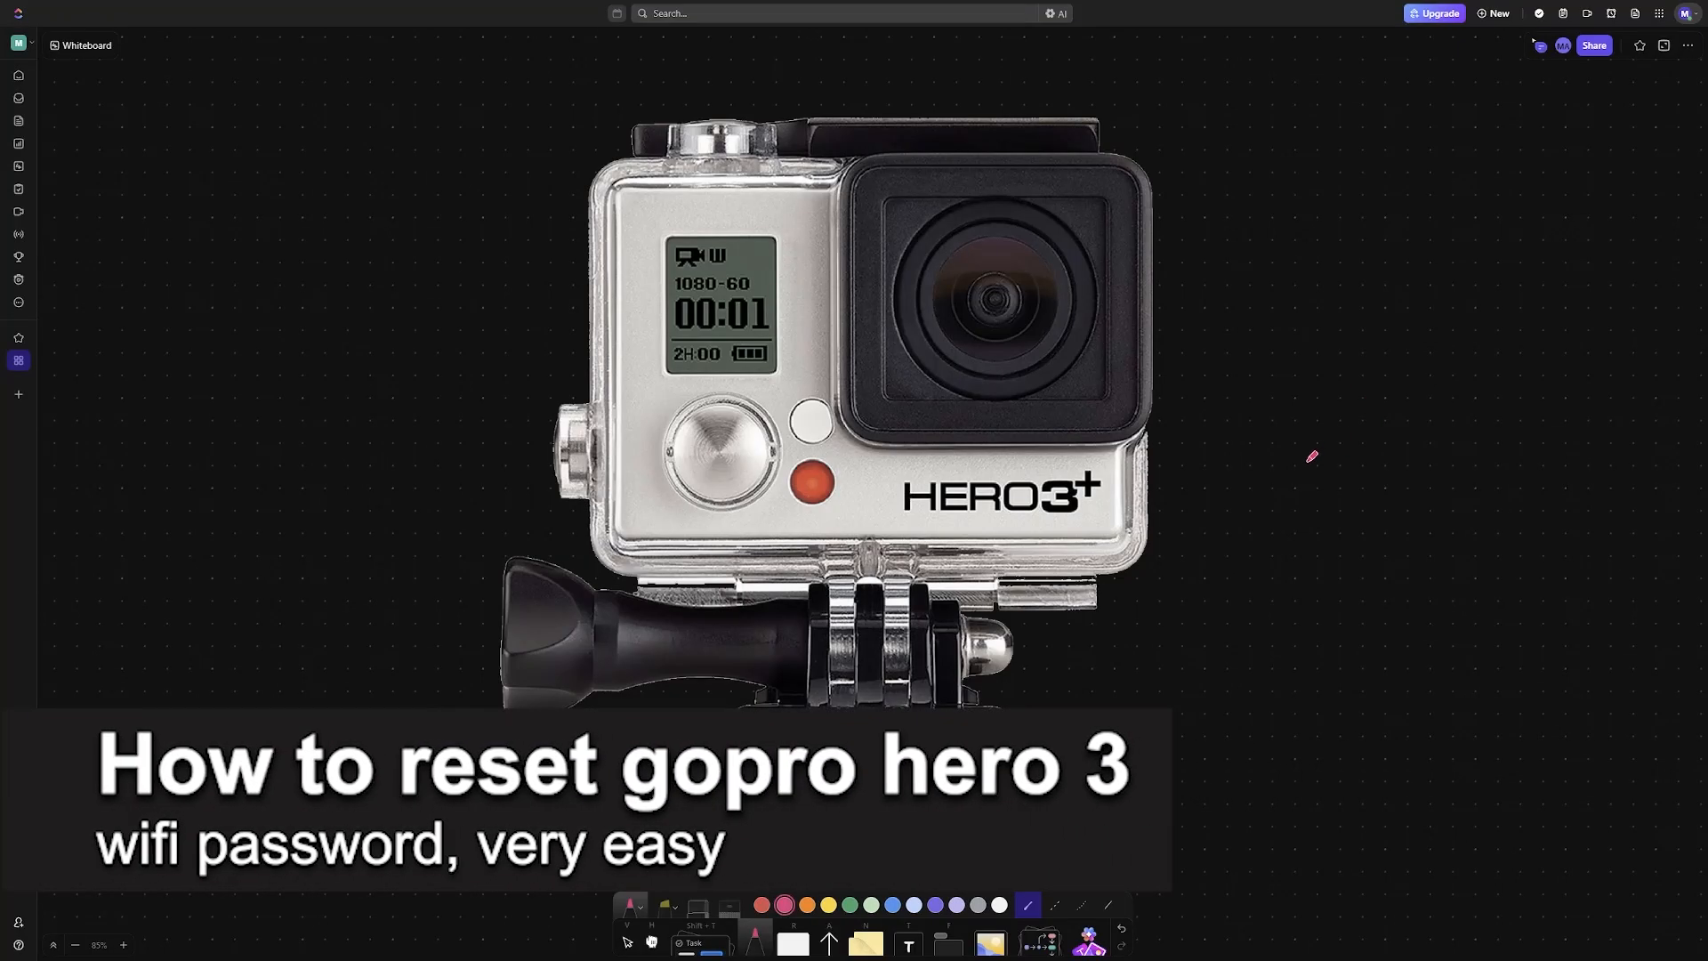
mouse_move(899, 516)
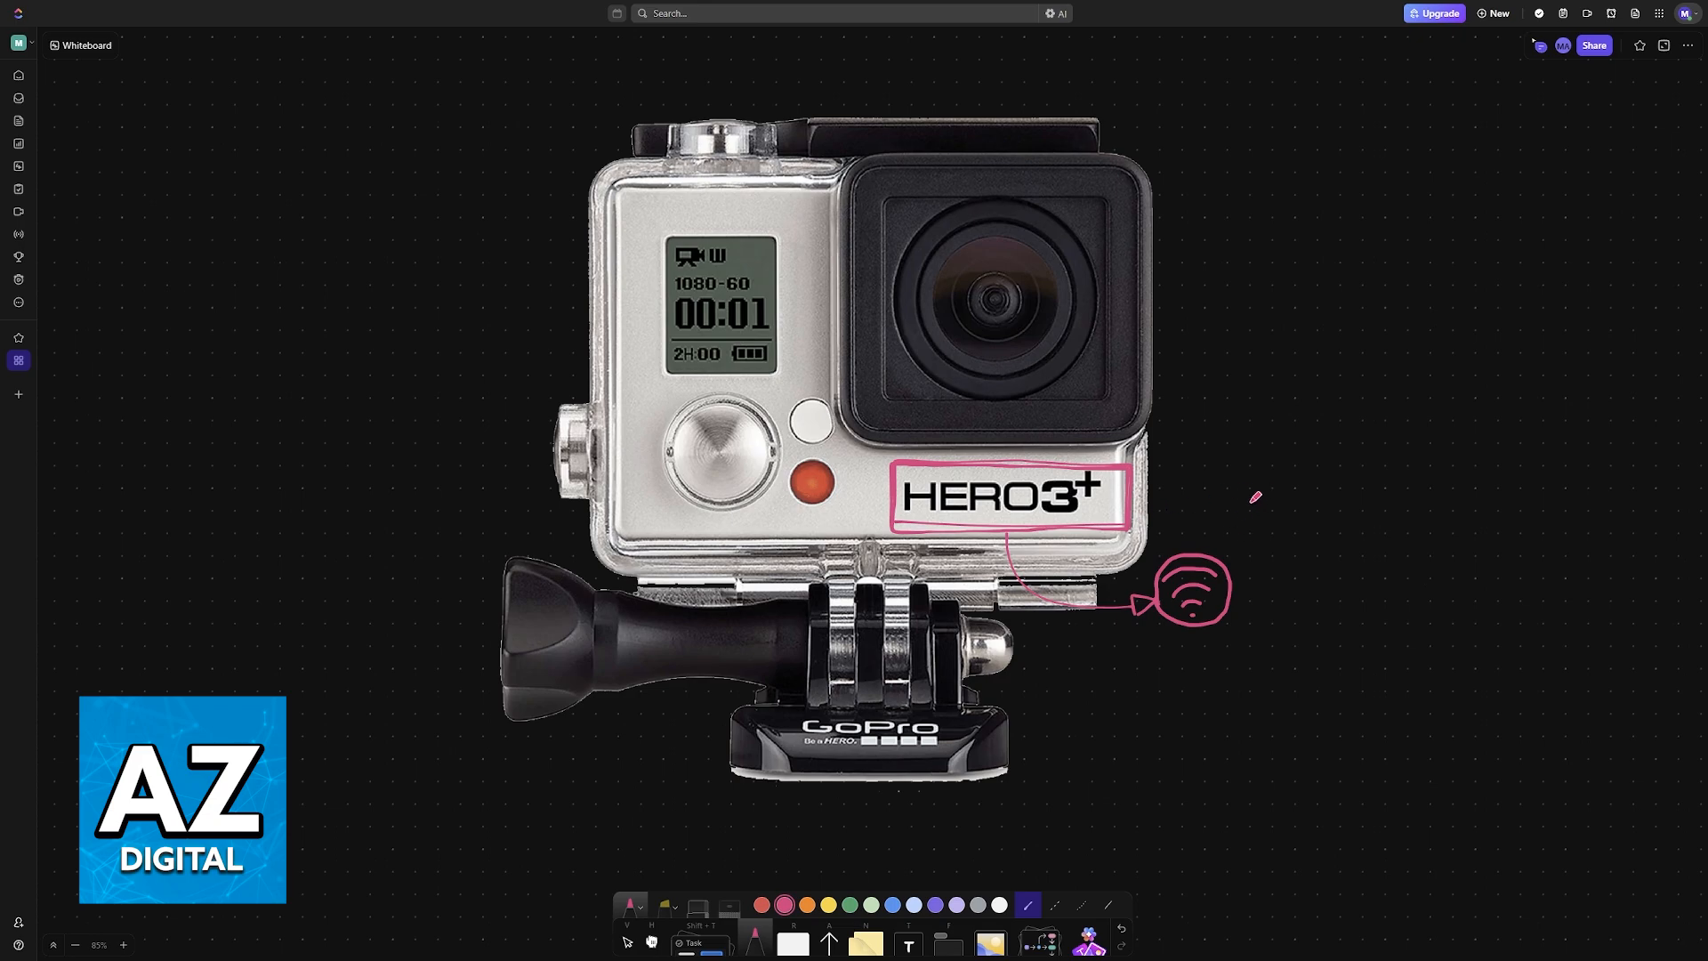
Step: Annotate the camera photo, linking the HERO3+ logo to a drawn Wi‑Fi symbol with an arrow
drag(1224, 502, 1258, 467)
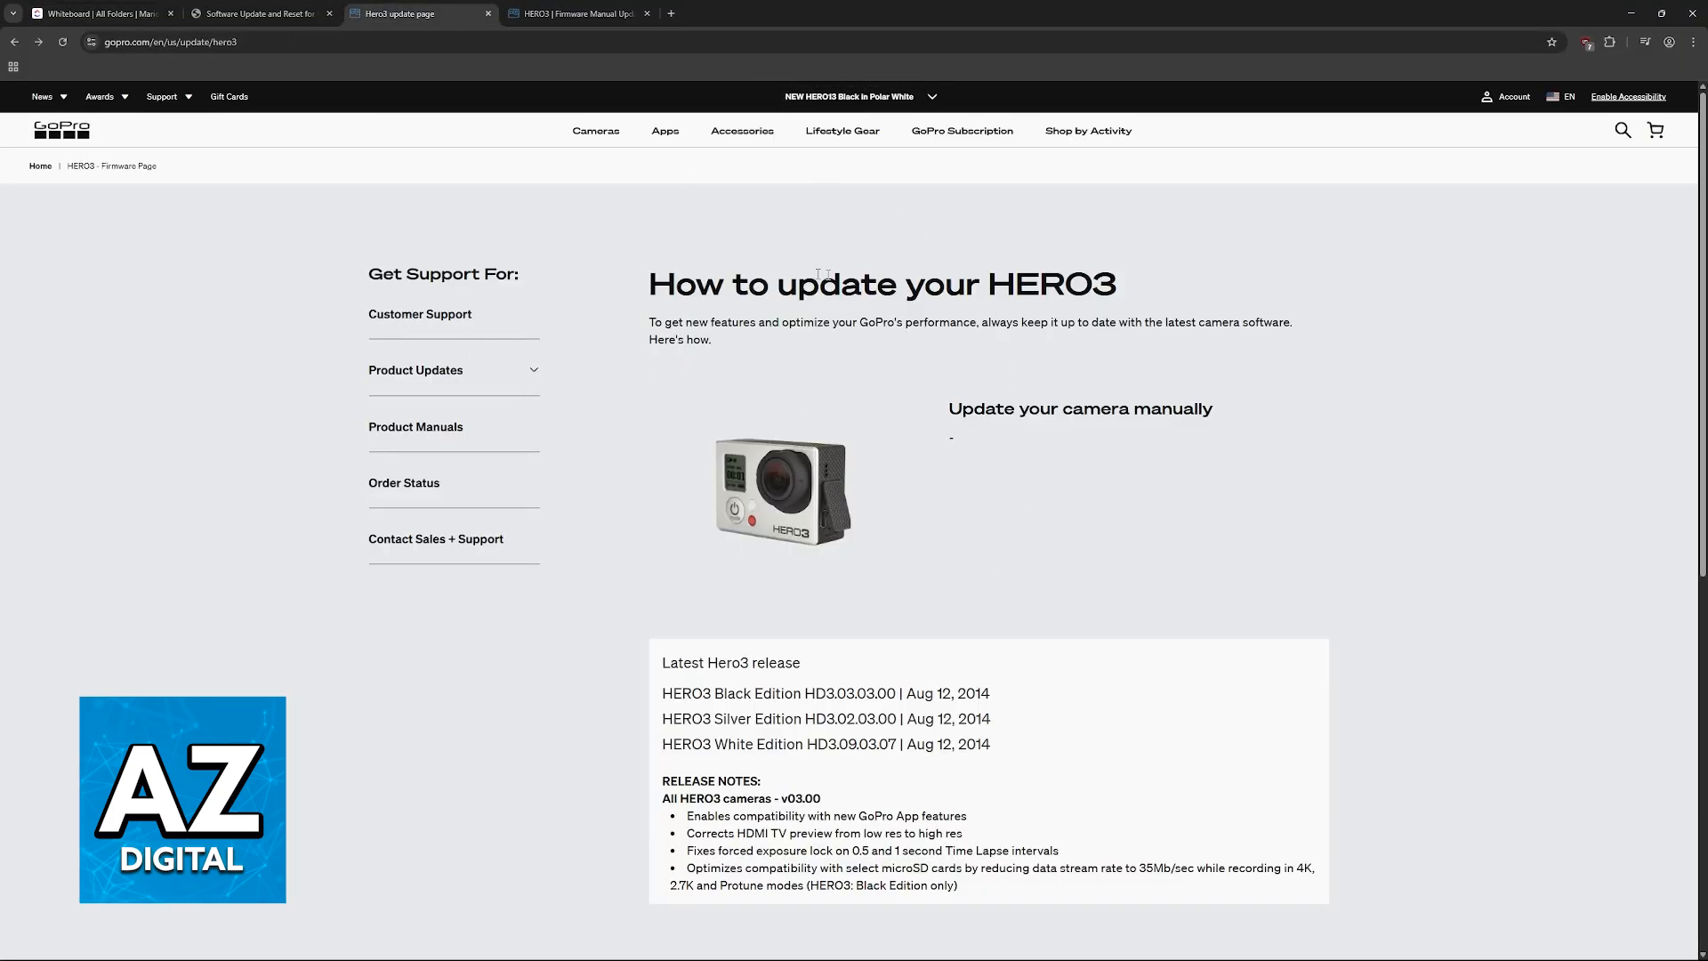
Step: Read through the Hero 3 update blog post and its comments
click(258, 13)
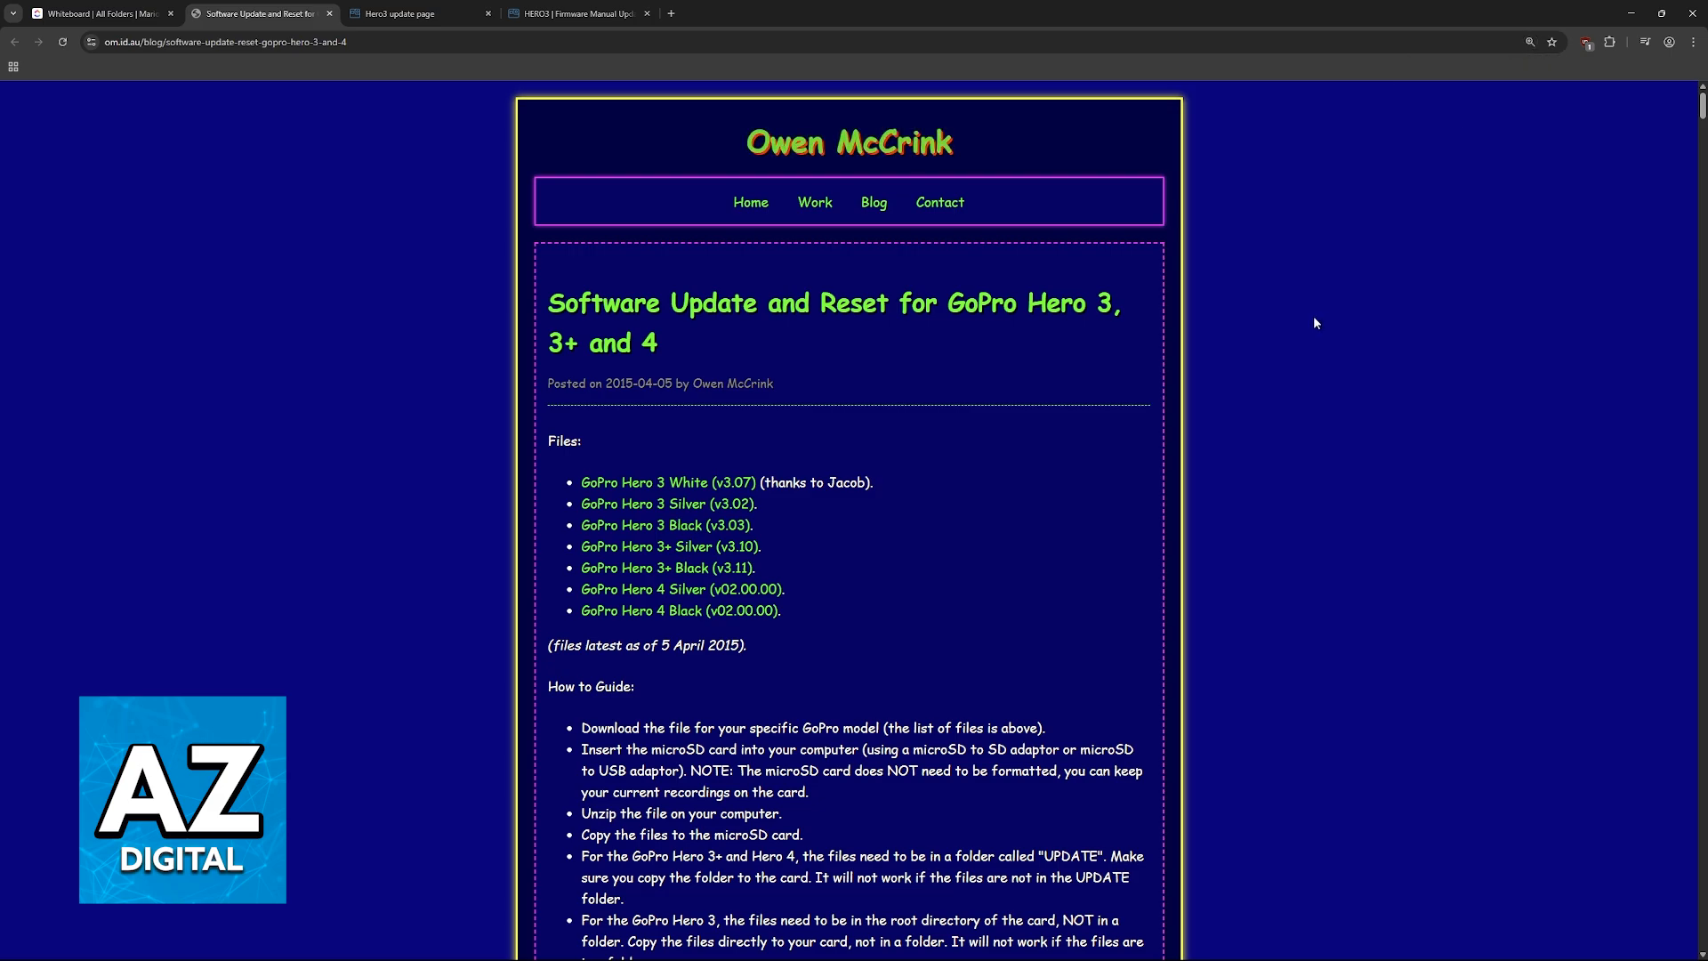
scroll(down, 3)
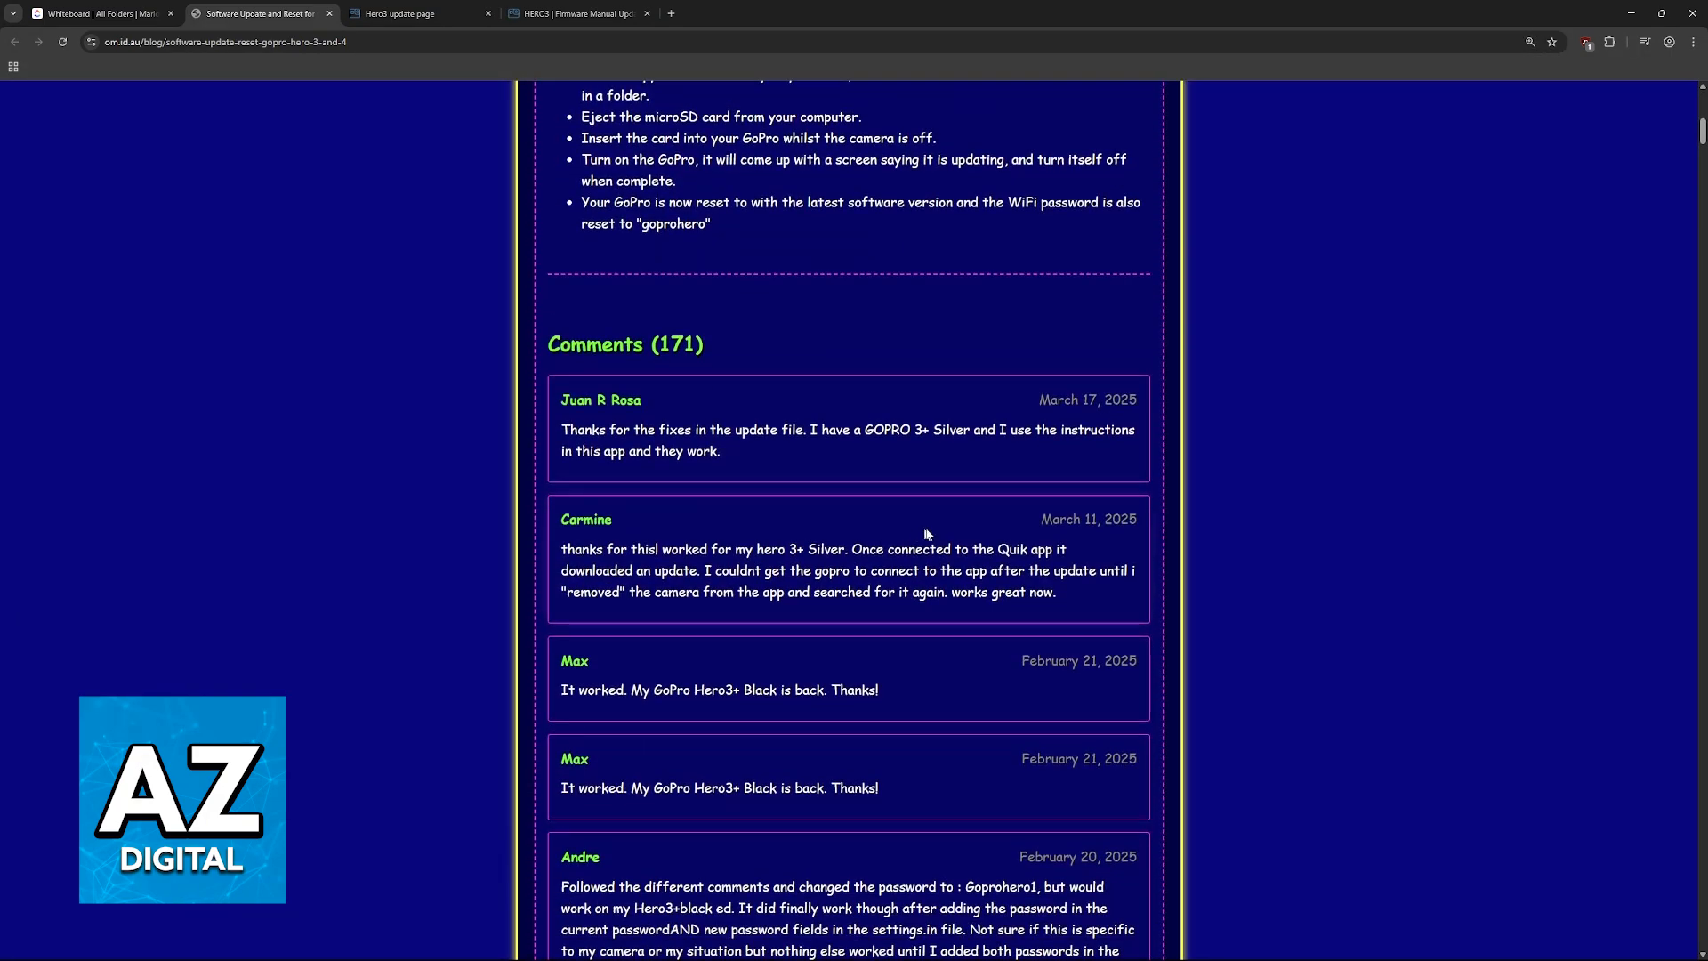
scroll(down, 3)
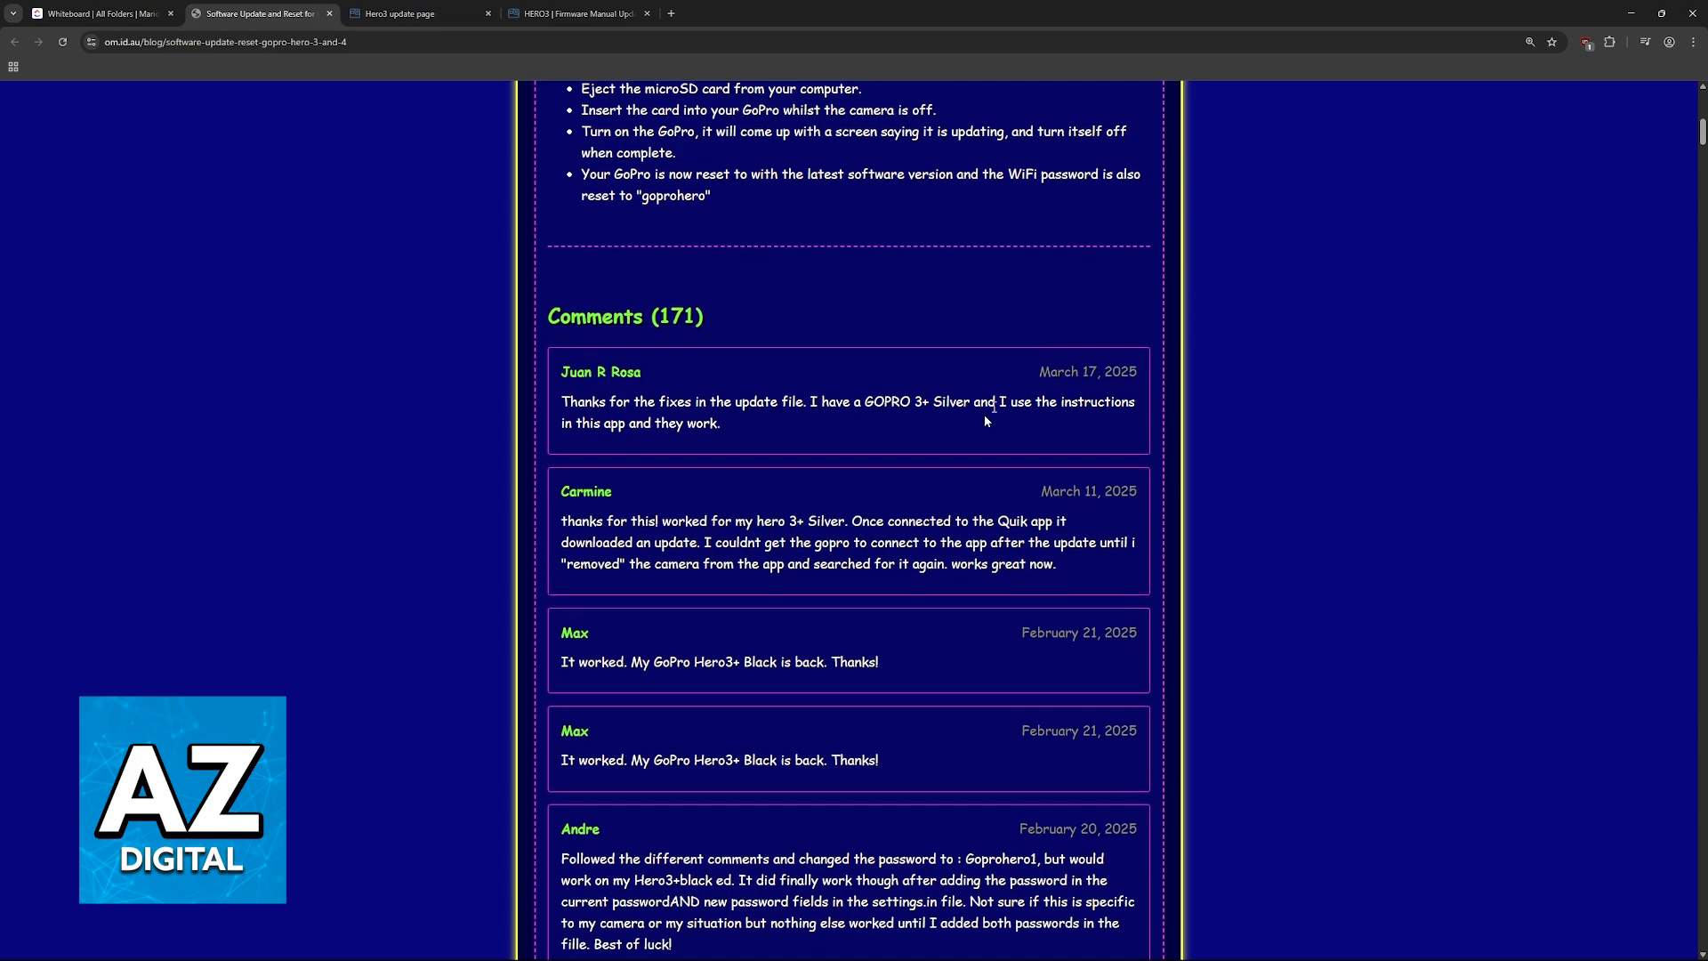
scroll(down, 3)
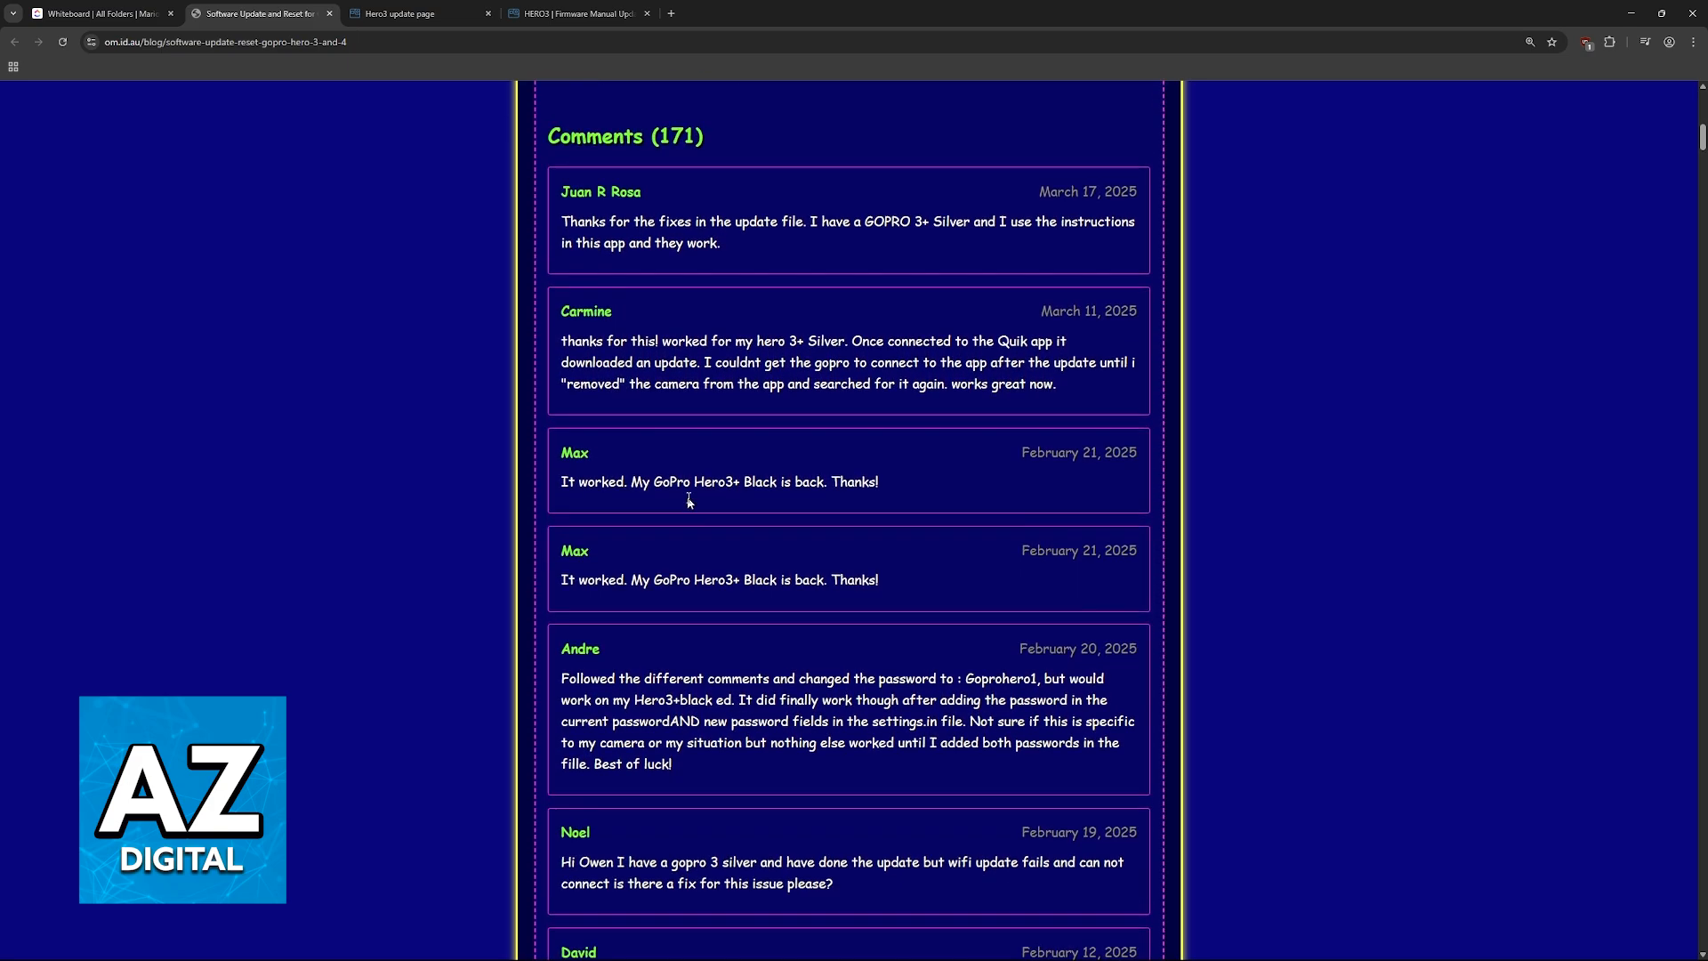
scroll(up, 3)
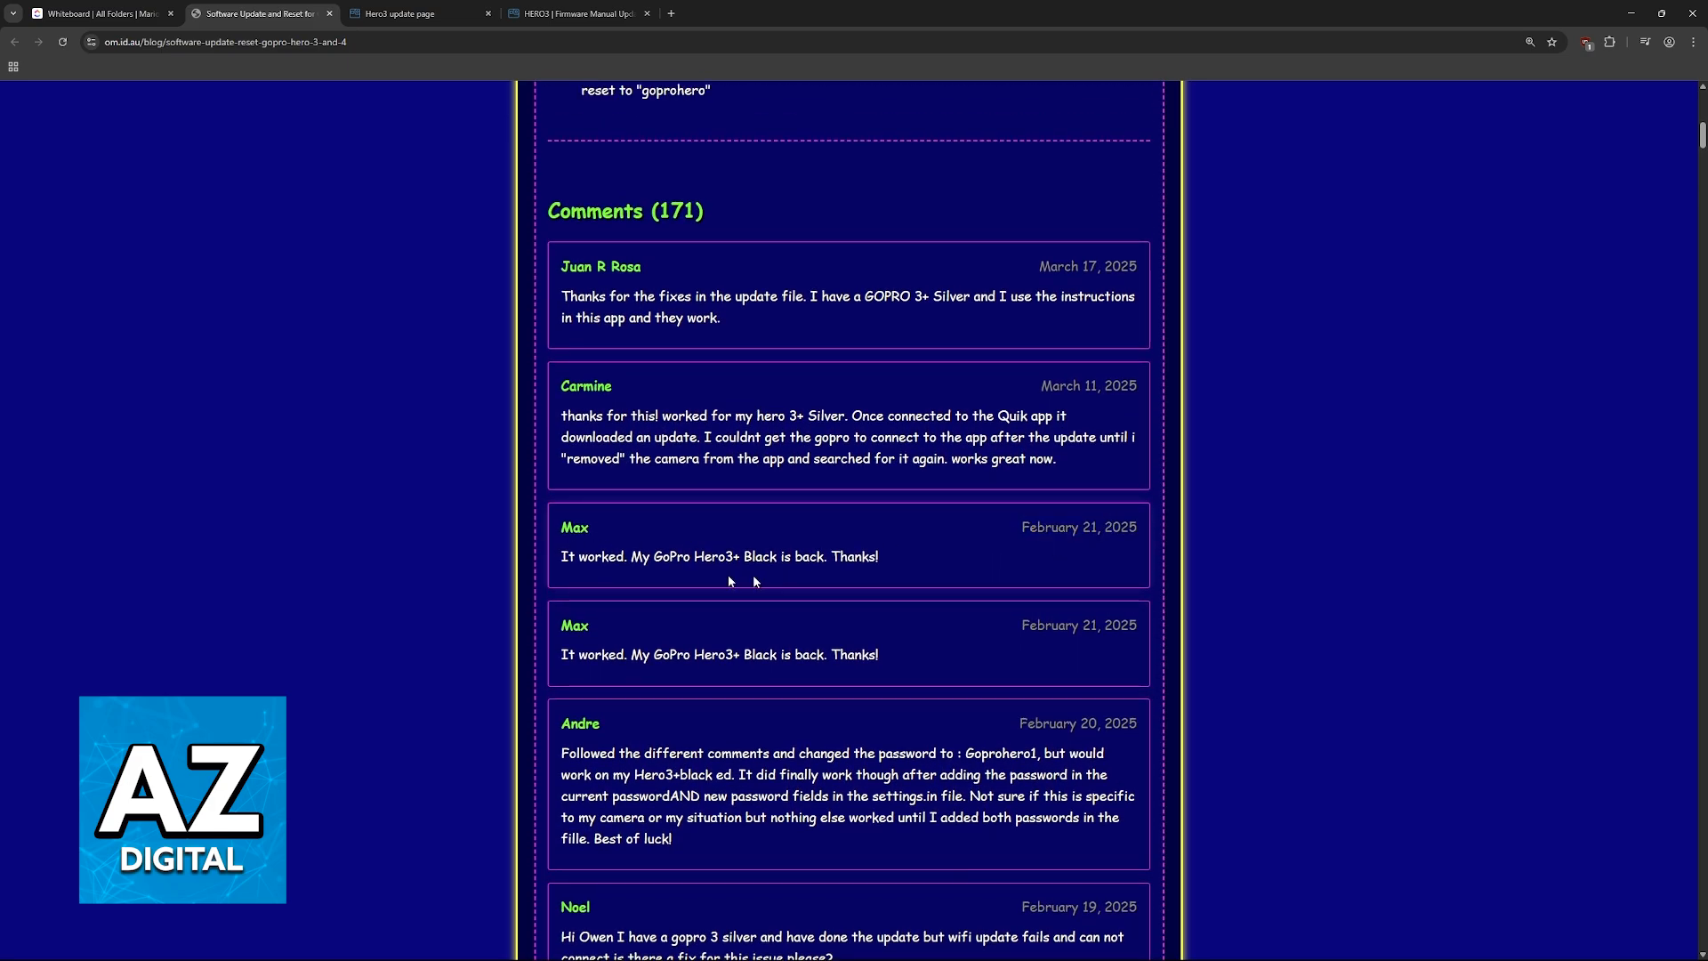
drag(561, 414, 683, 414)
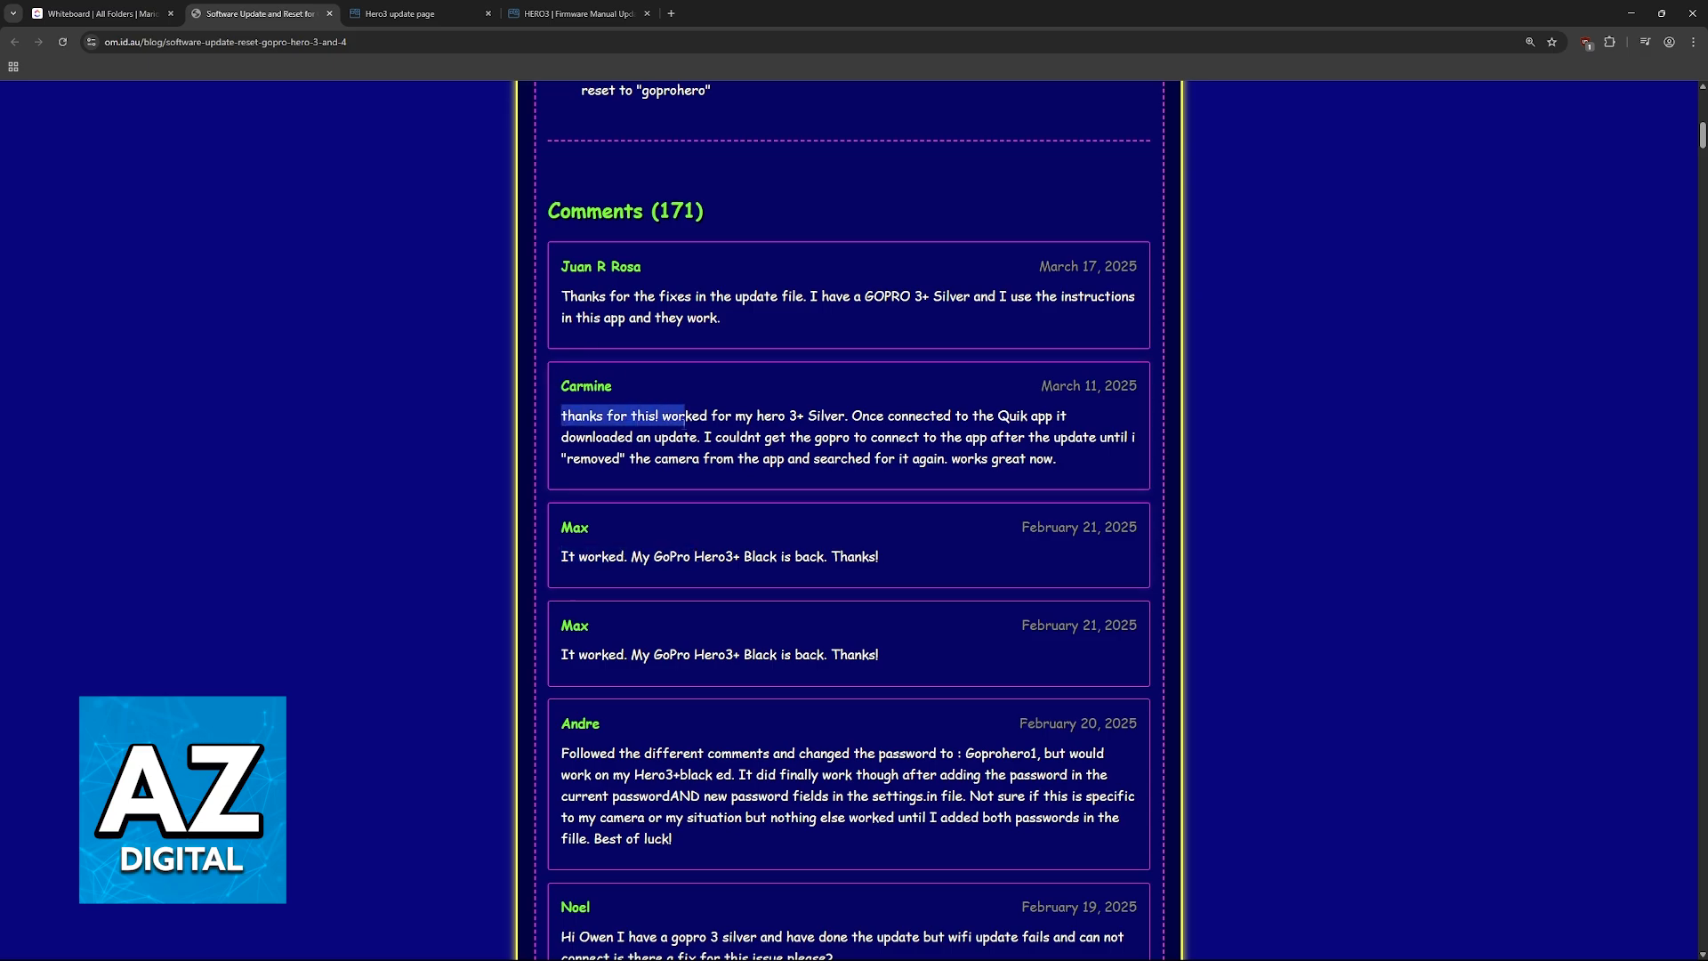
click(676, 334)
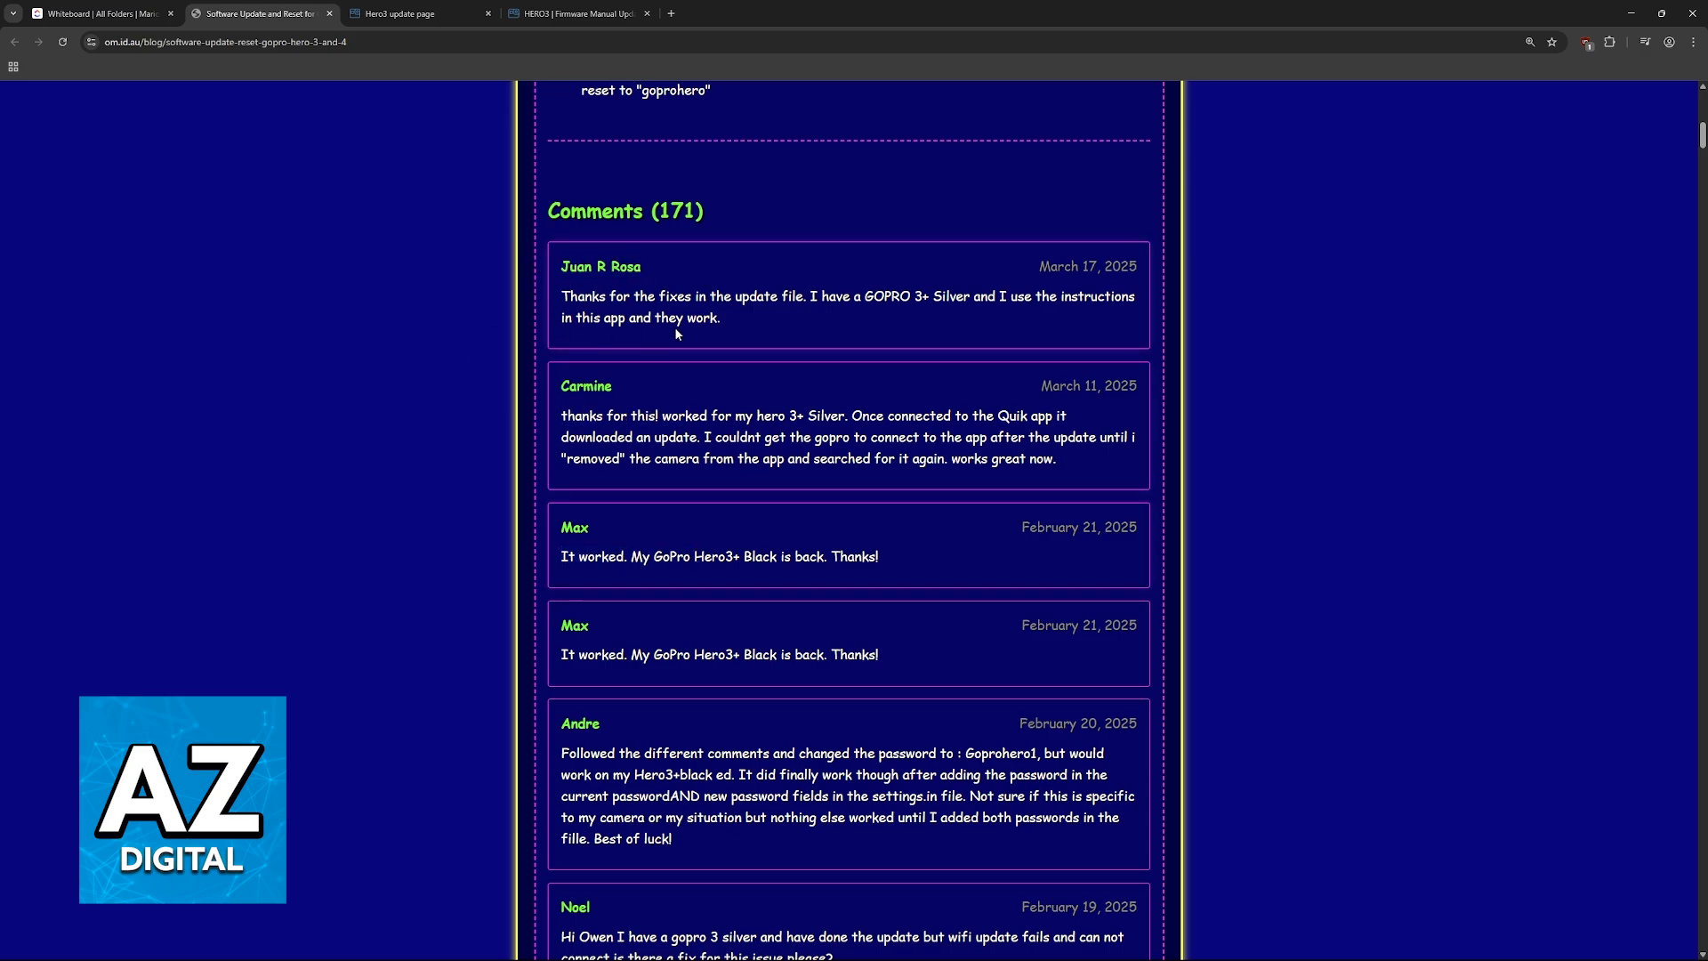
scroll(down, 3)
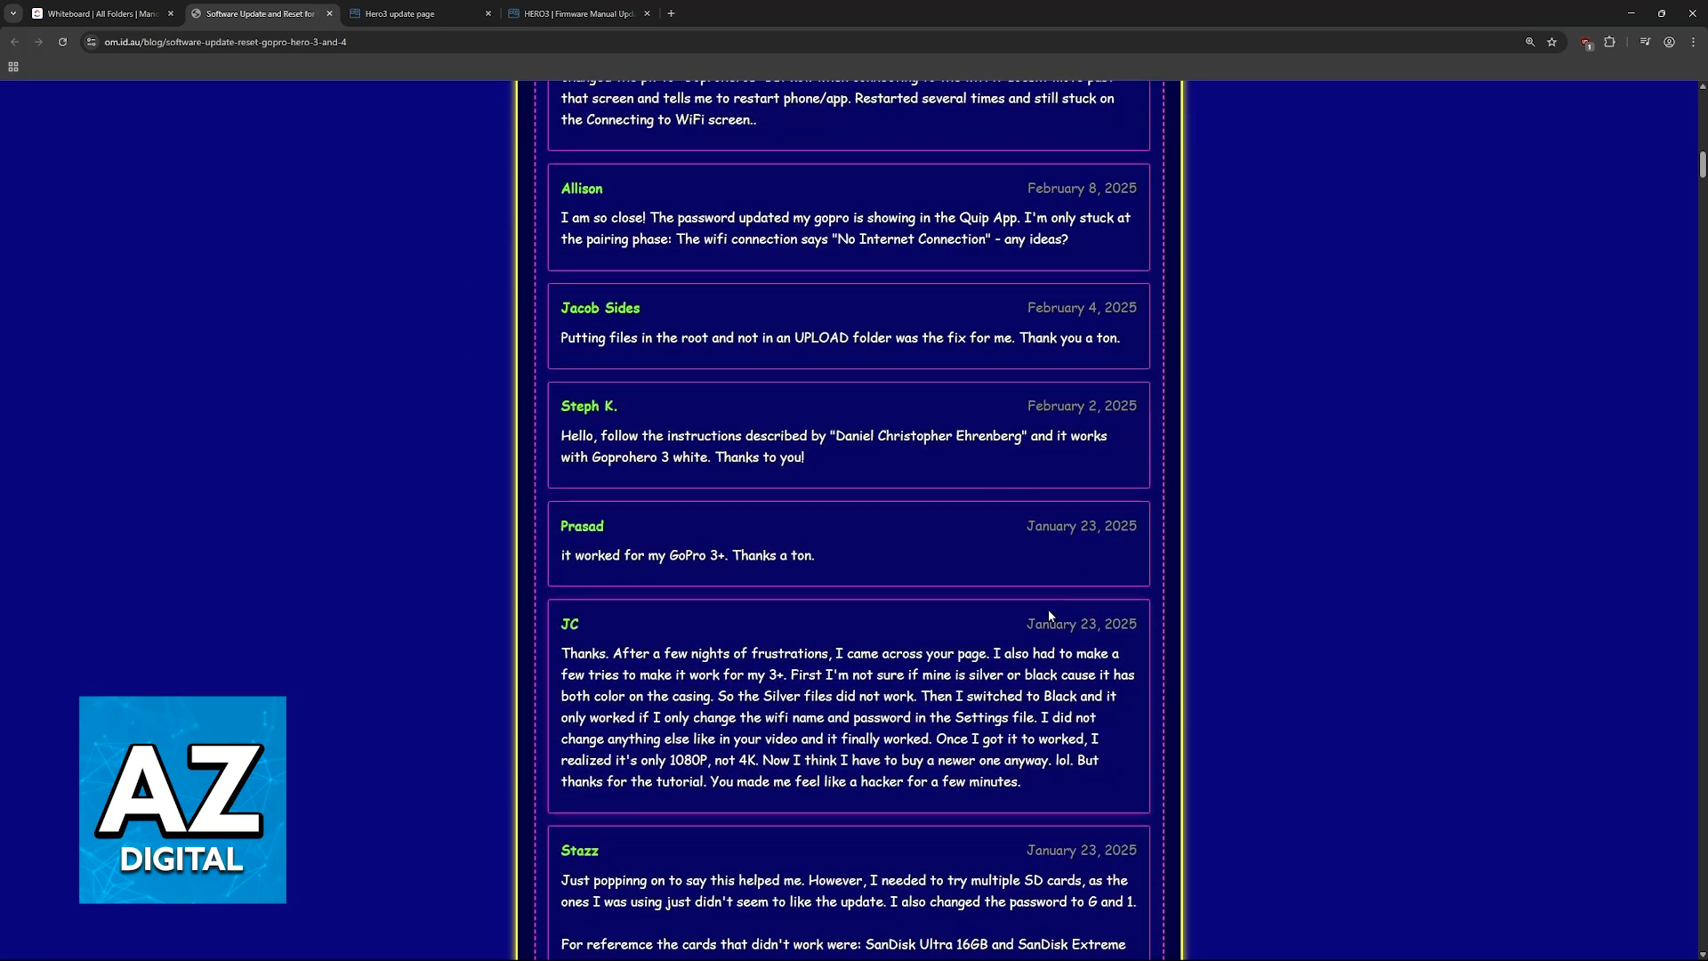
scroll(down, 3)
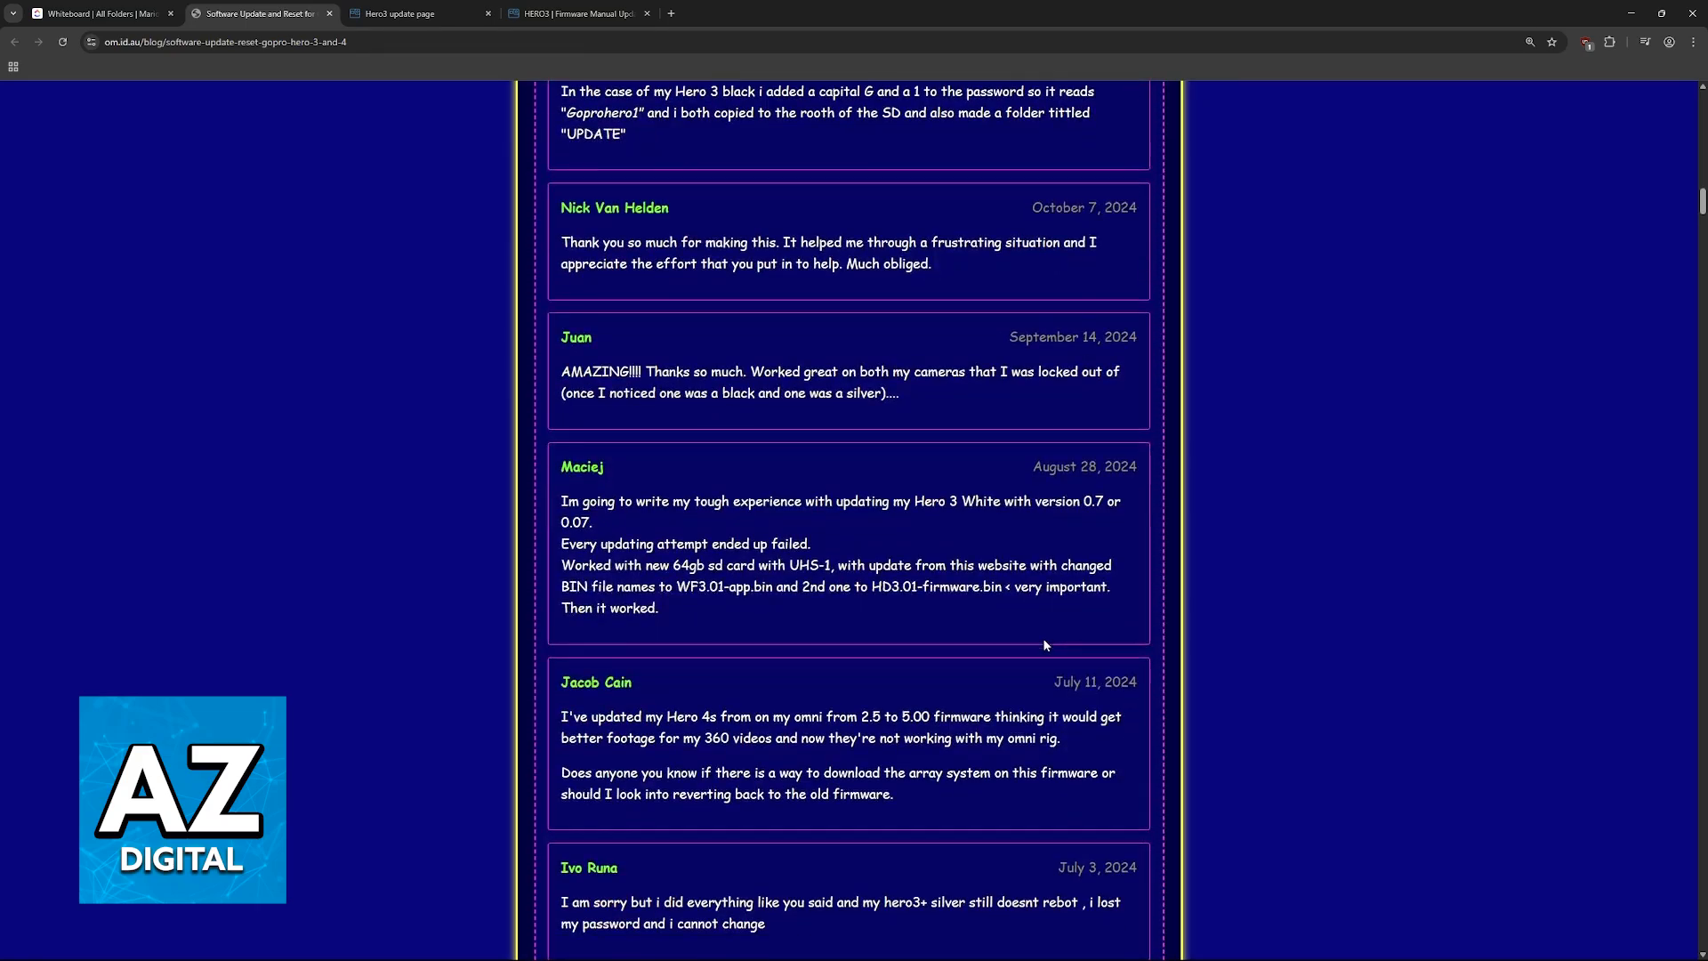
scroll(up, 3)
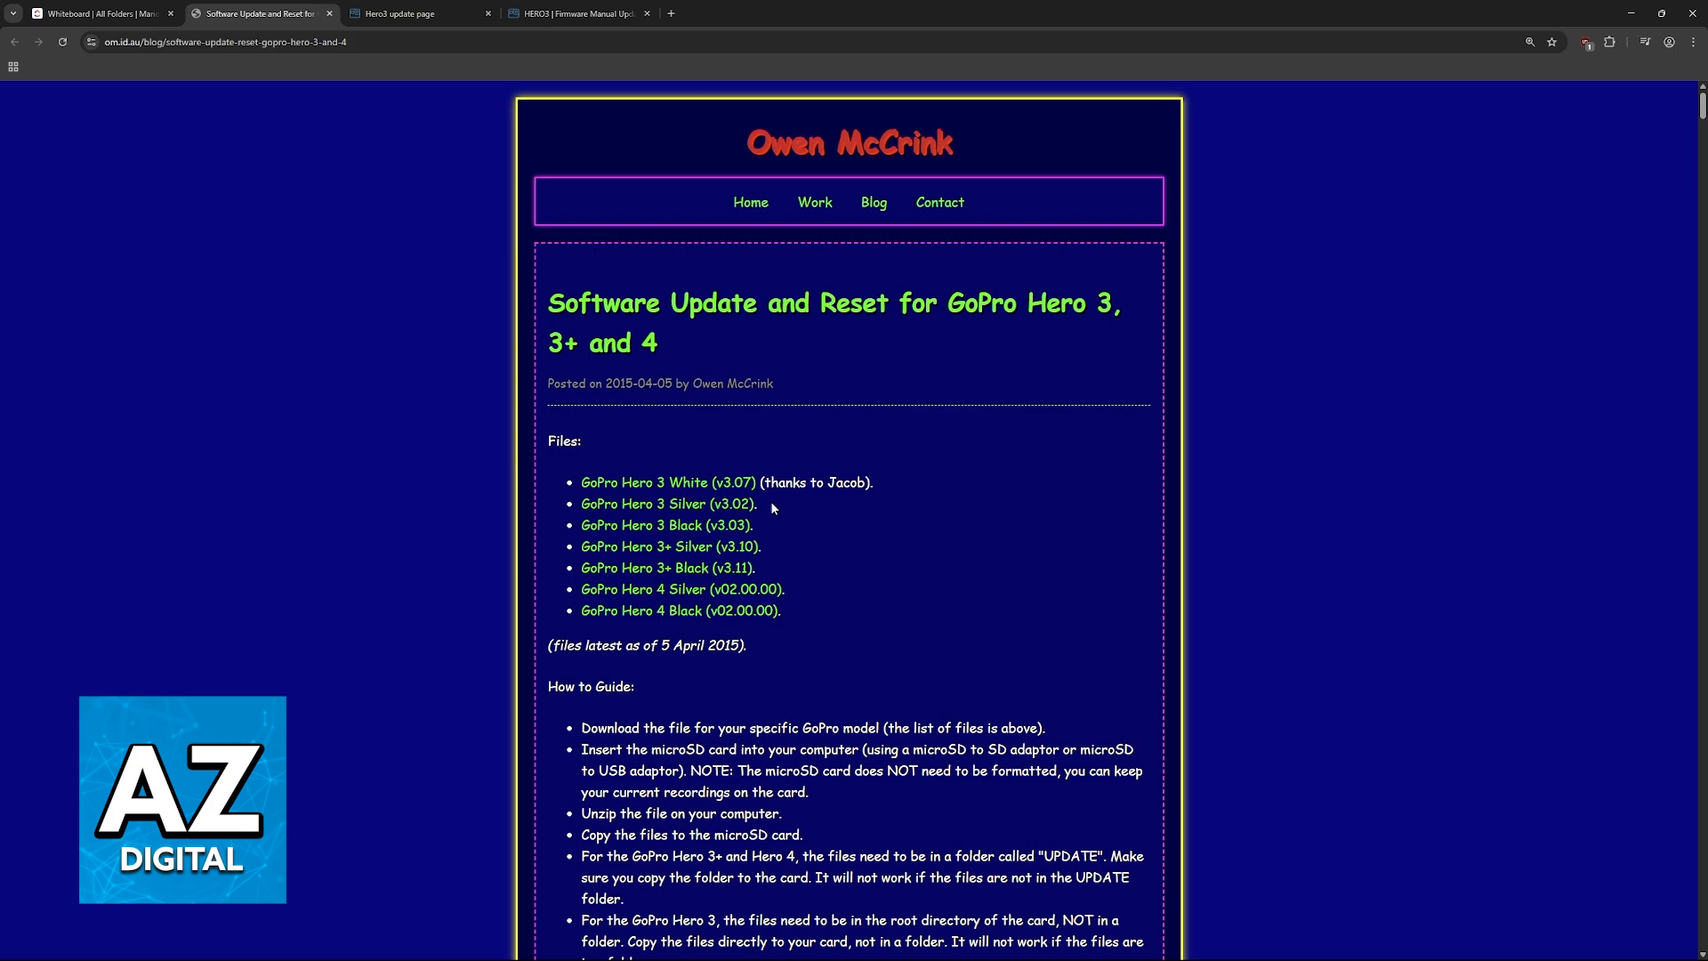
Step: Compare the blog post with the official HERO3 update page, then return to the whiteboard
click(410, 13)
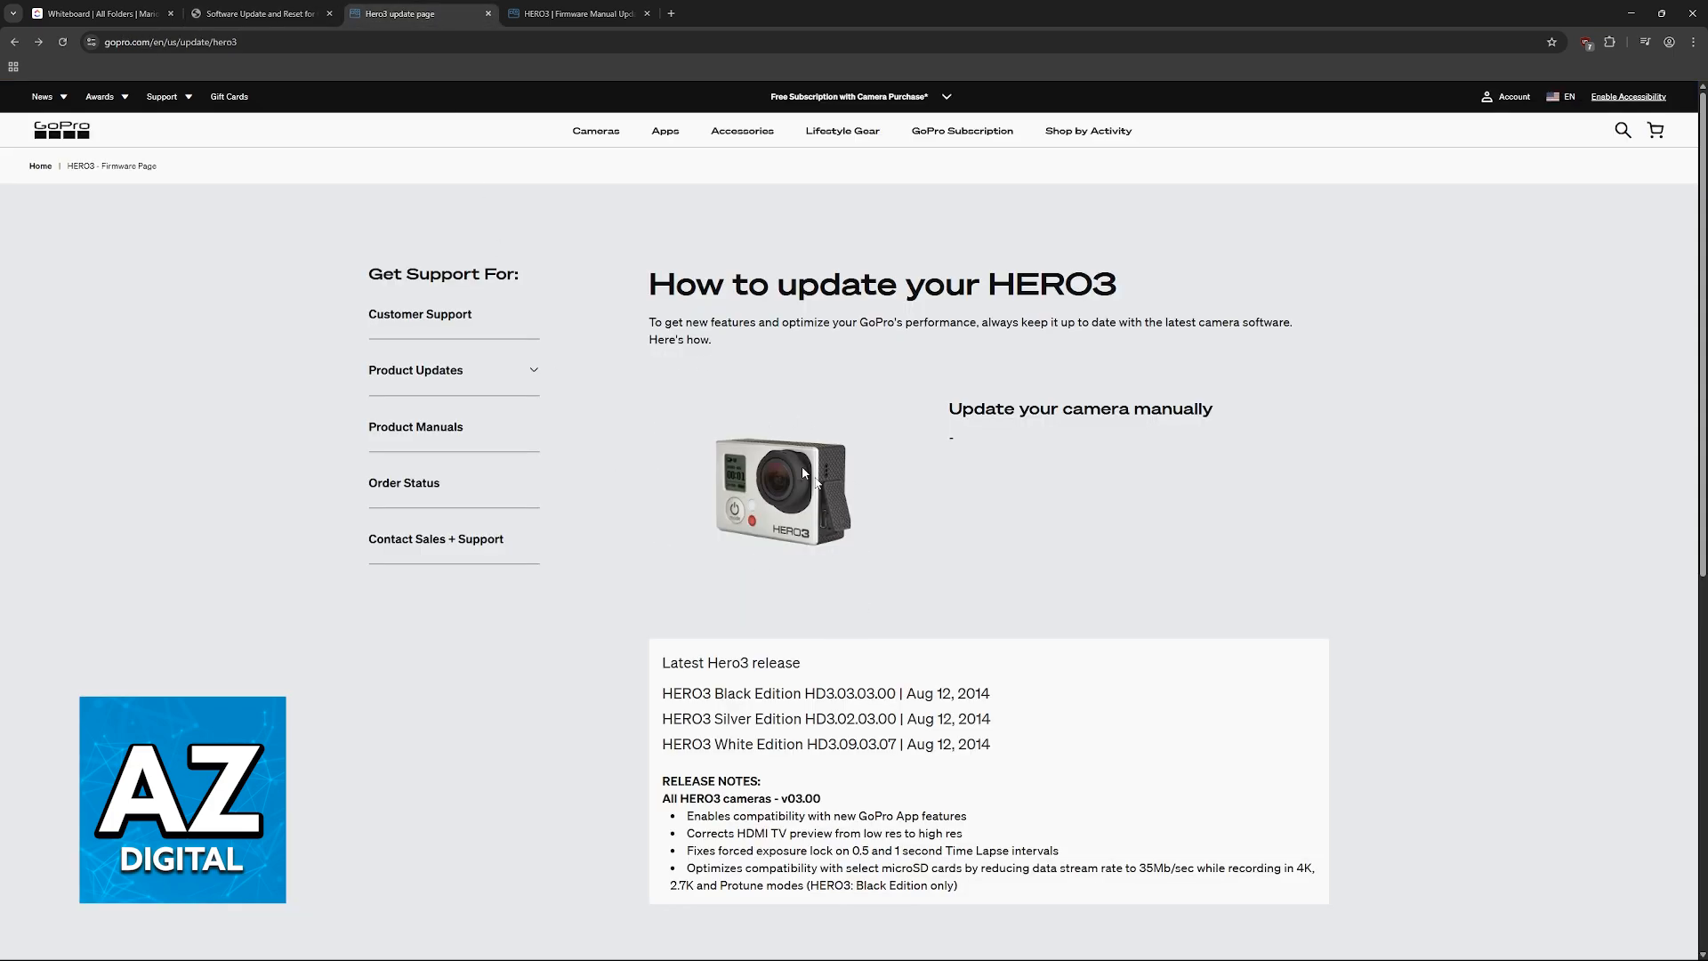
click(260, 12)
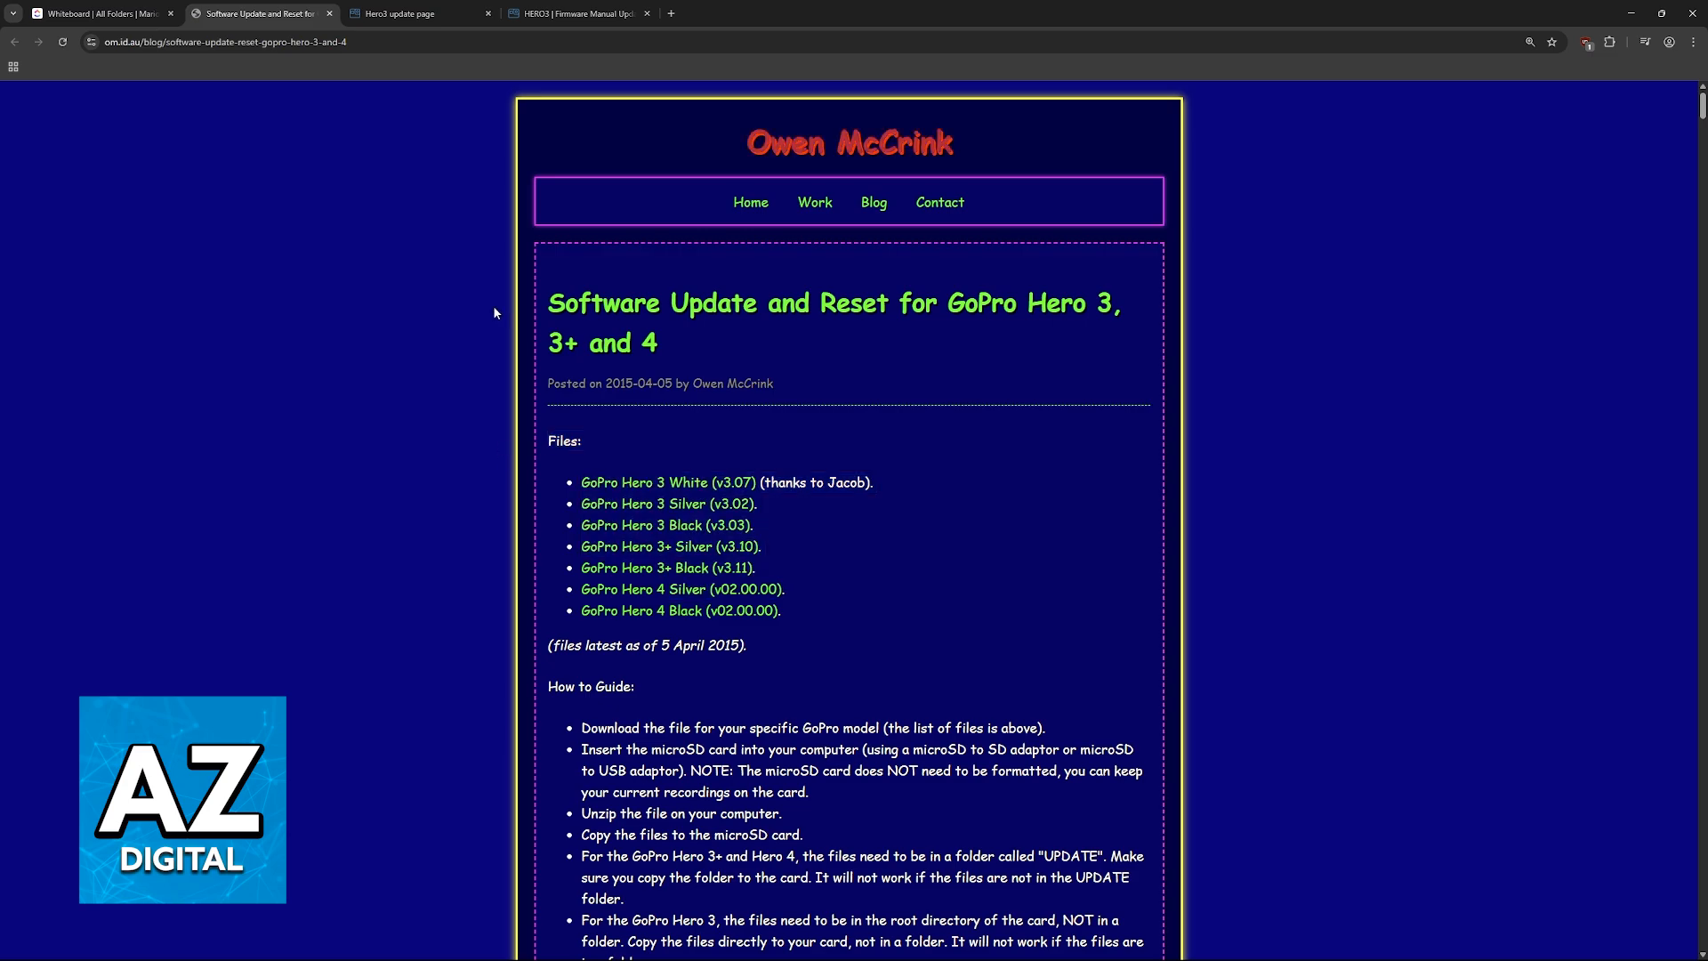
click(415, 12)
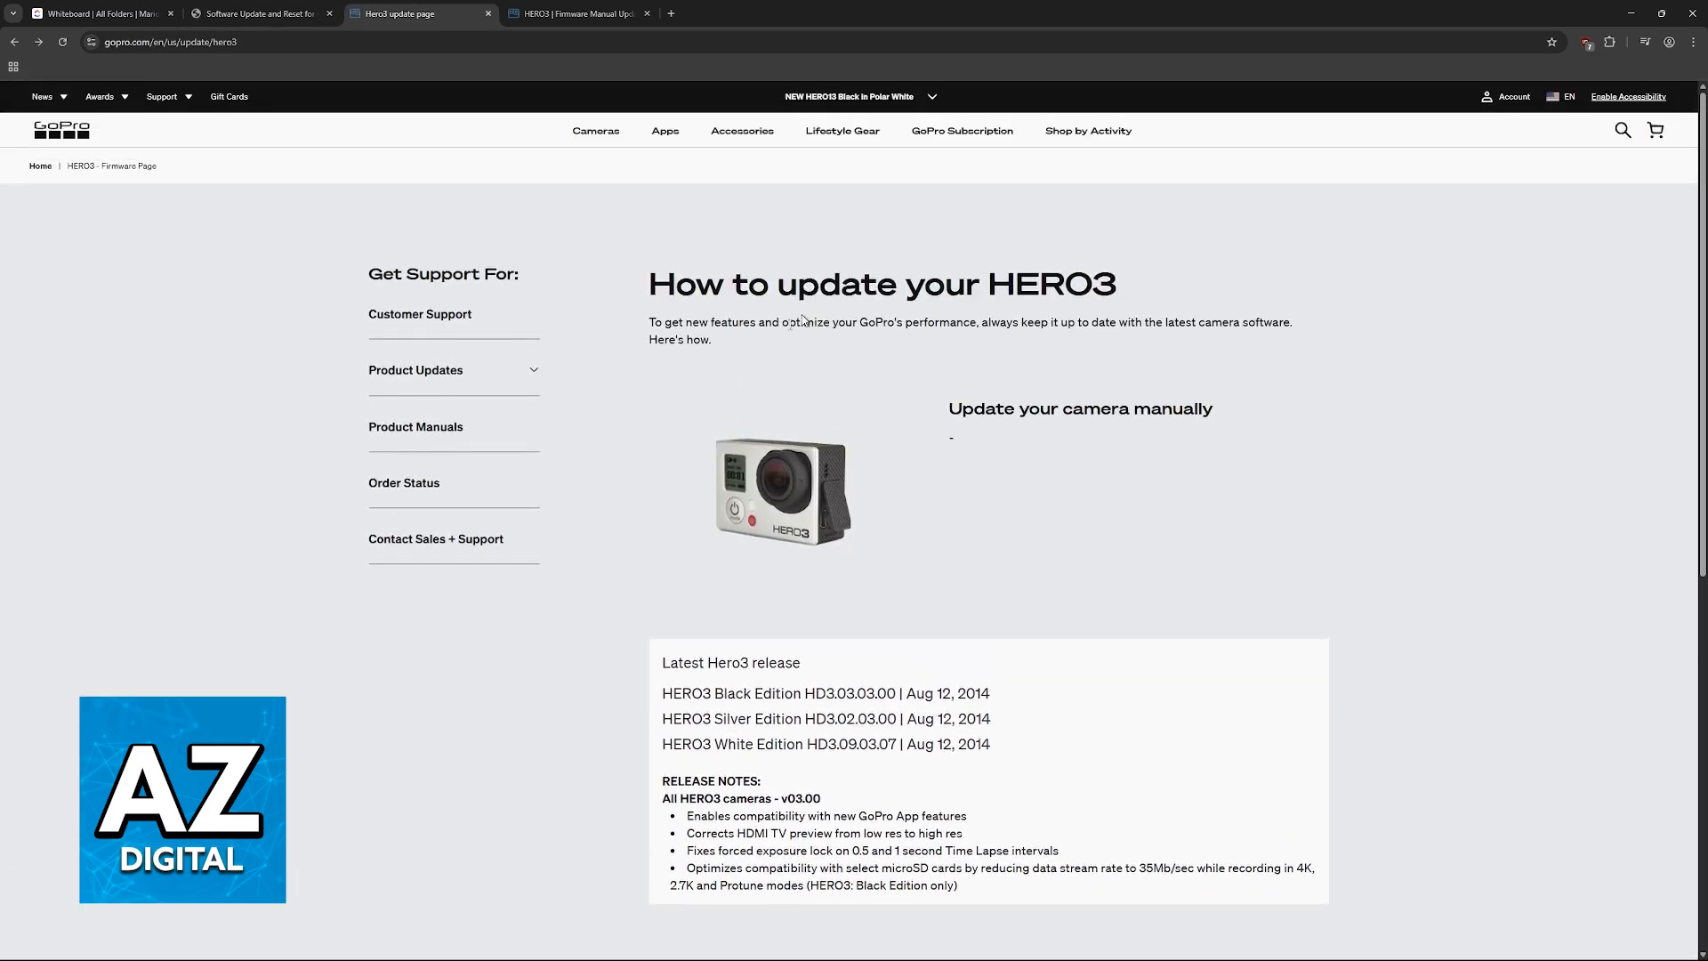
click(98, 13)
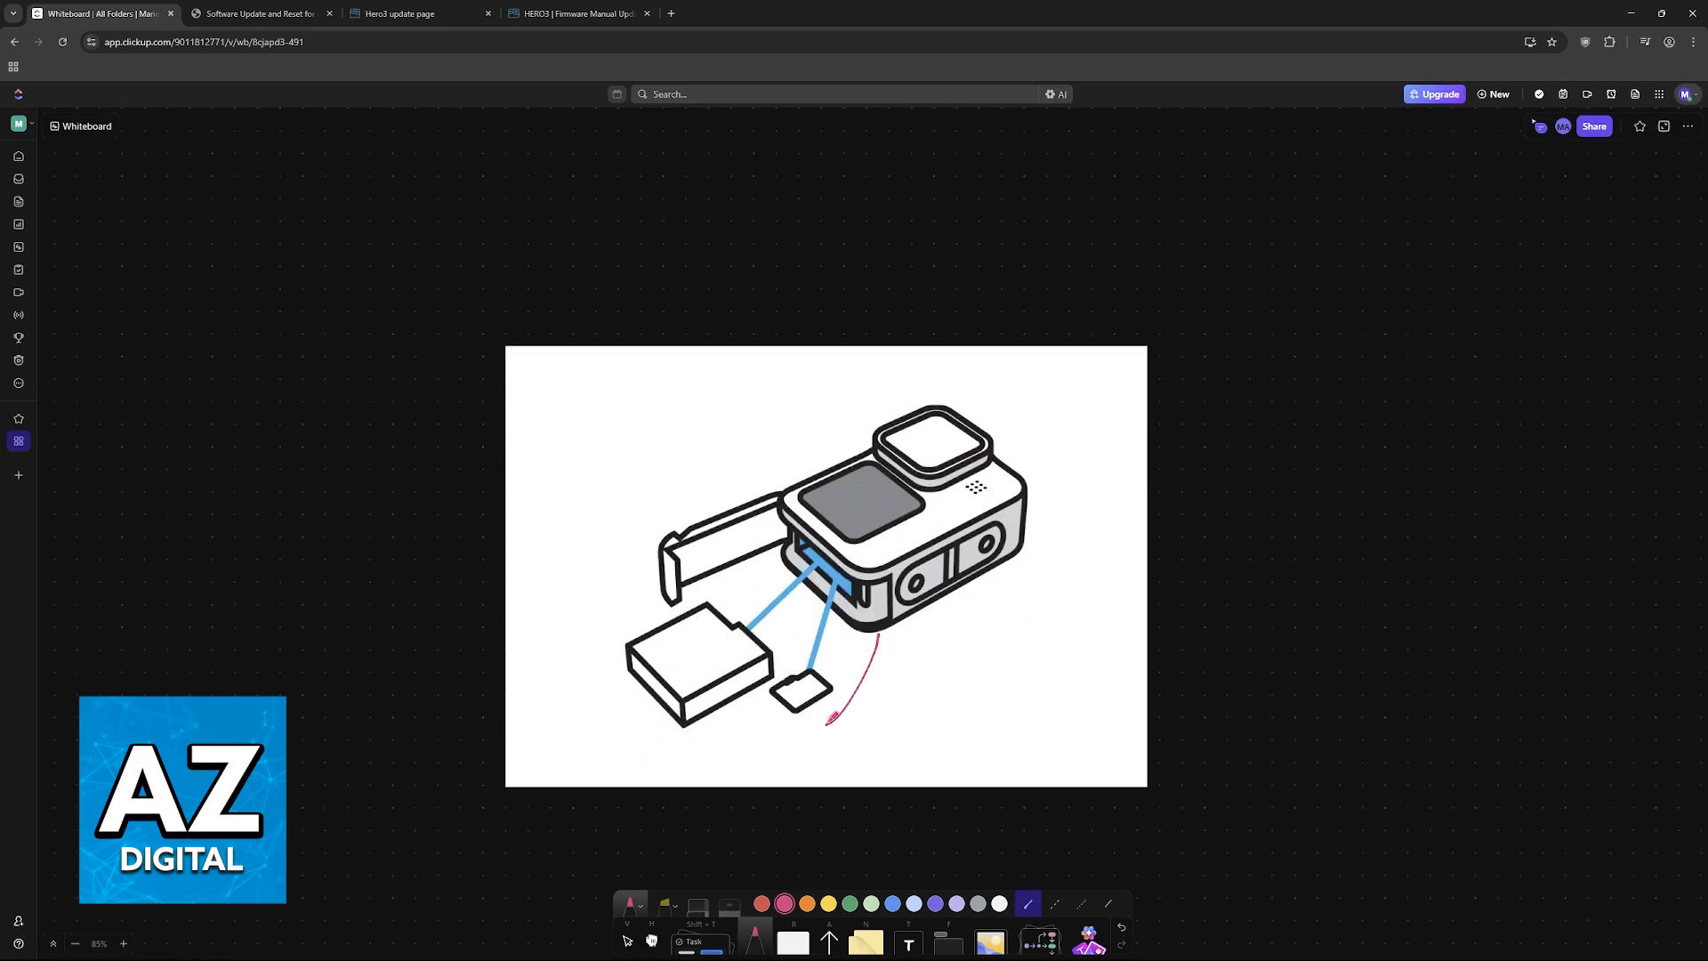
Step: Return from the whiteboard diagram to the Hero 3 update blog post
click(258, 13)
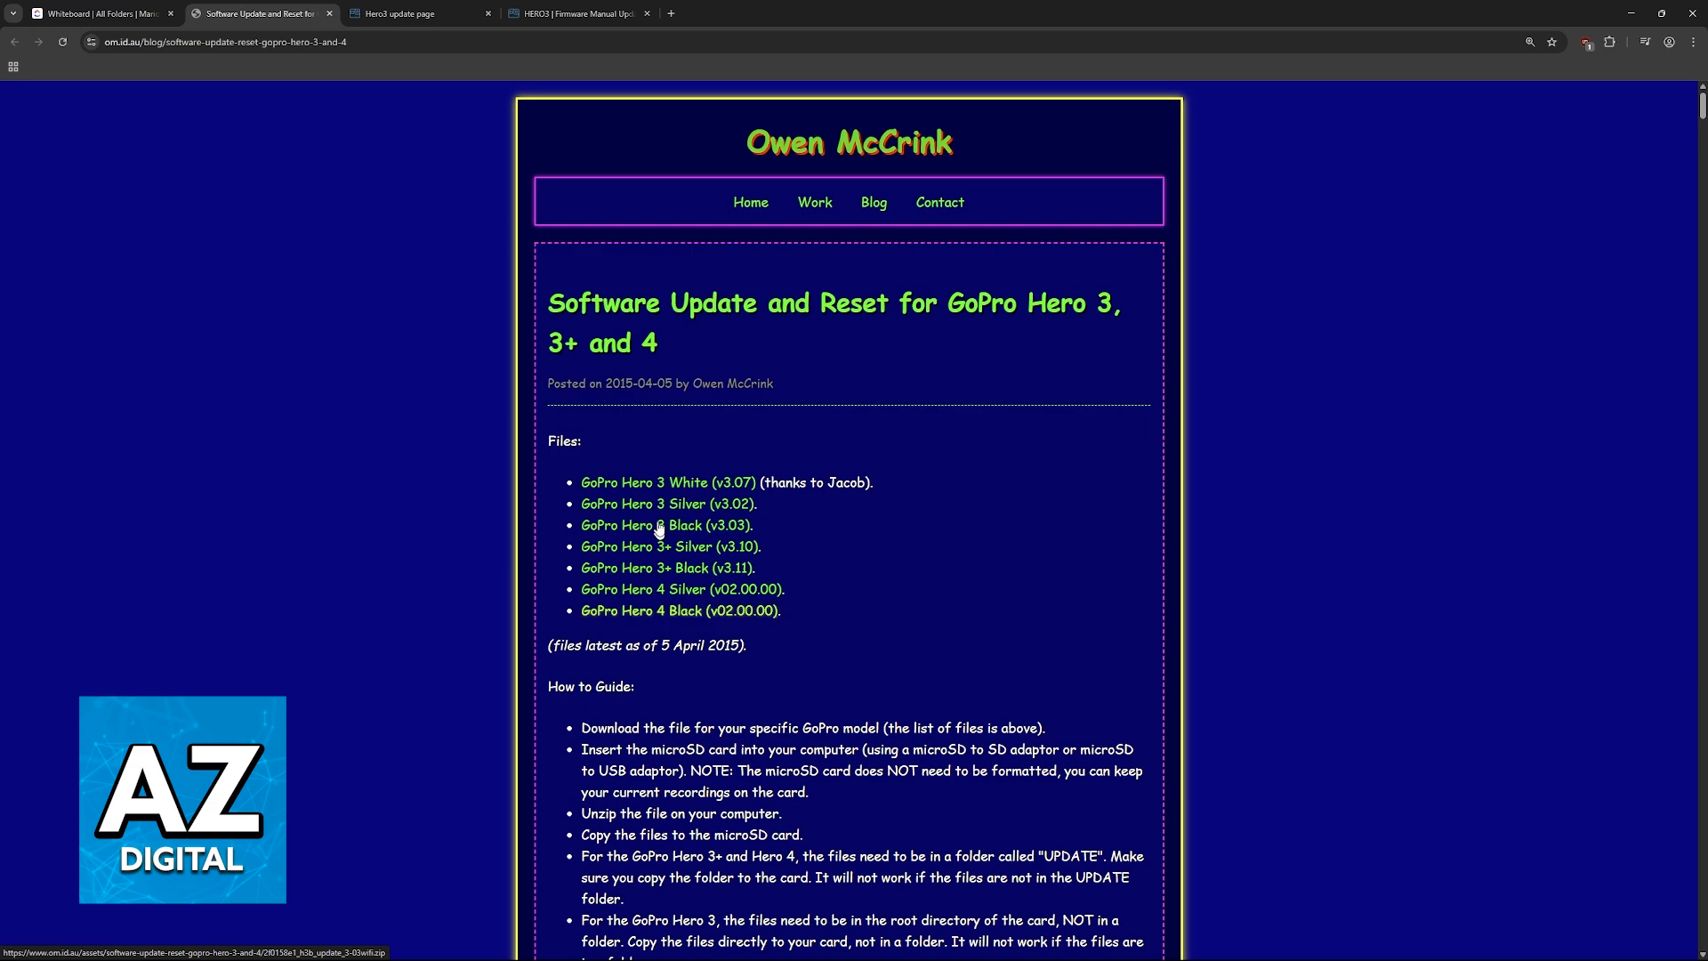
Step: Download the GoPro Hero 3 White v3.07 update zip and open it from Chrome's downloads
click(642, 482)
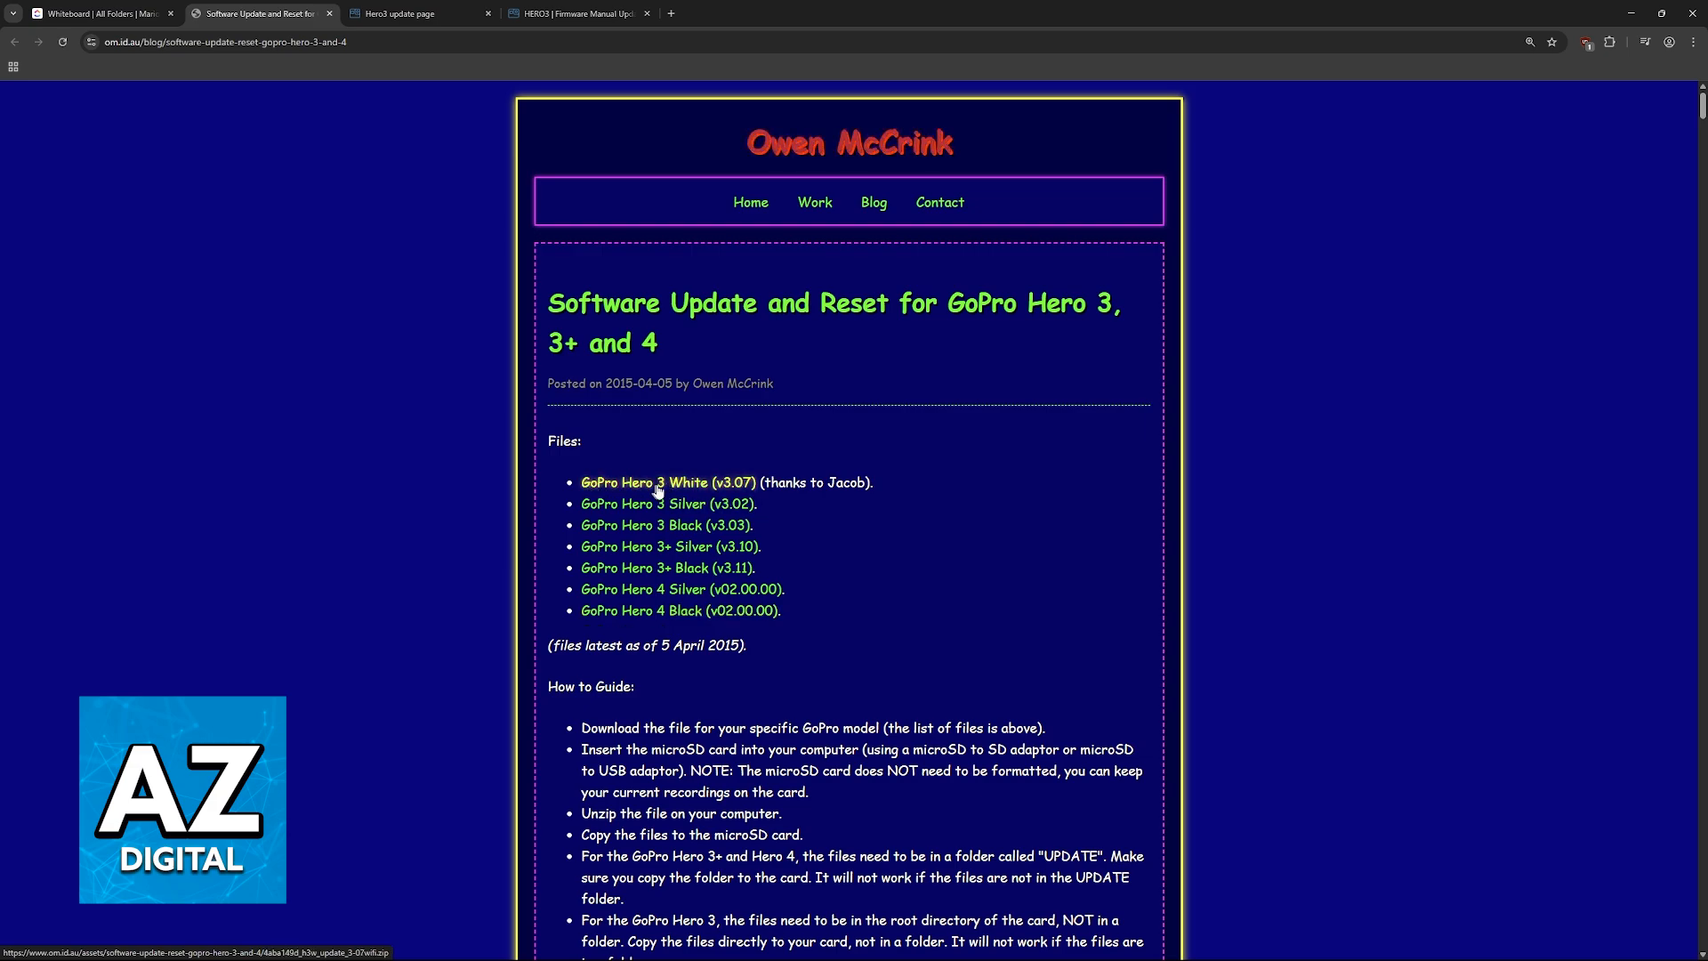
click(642, 482)
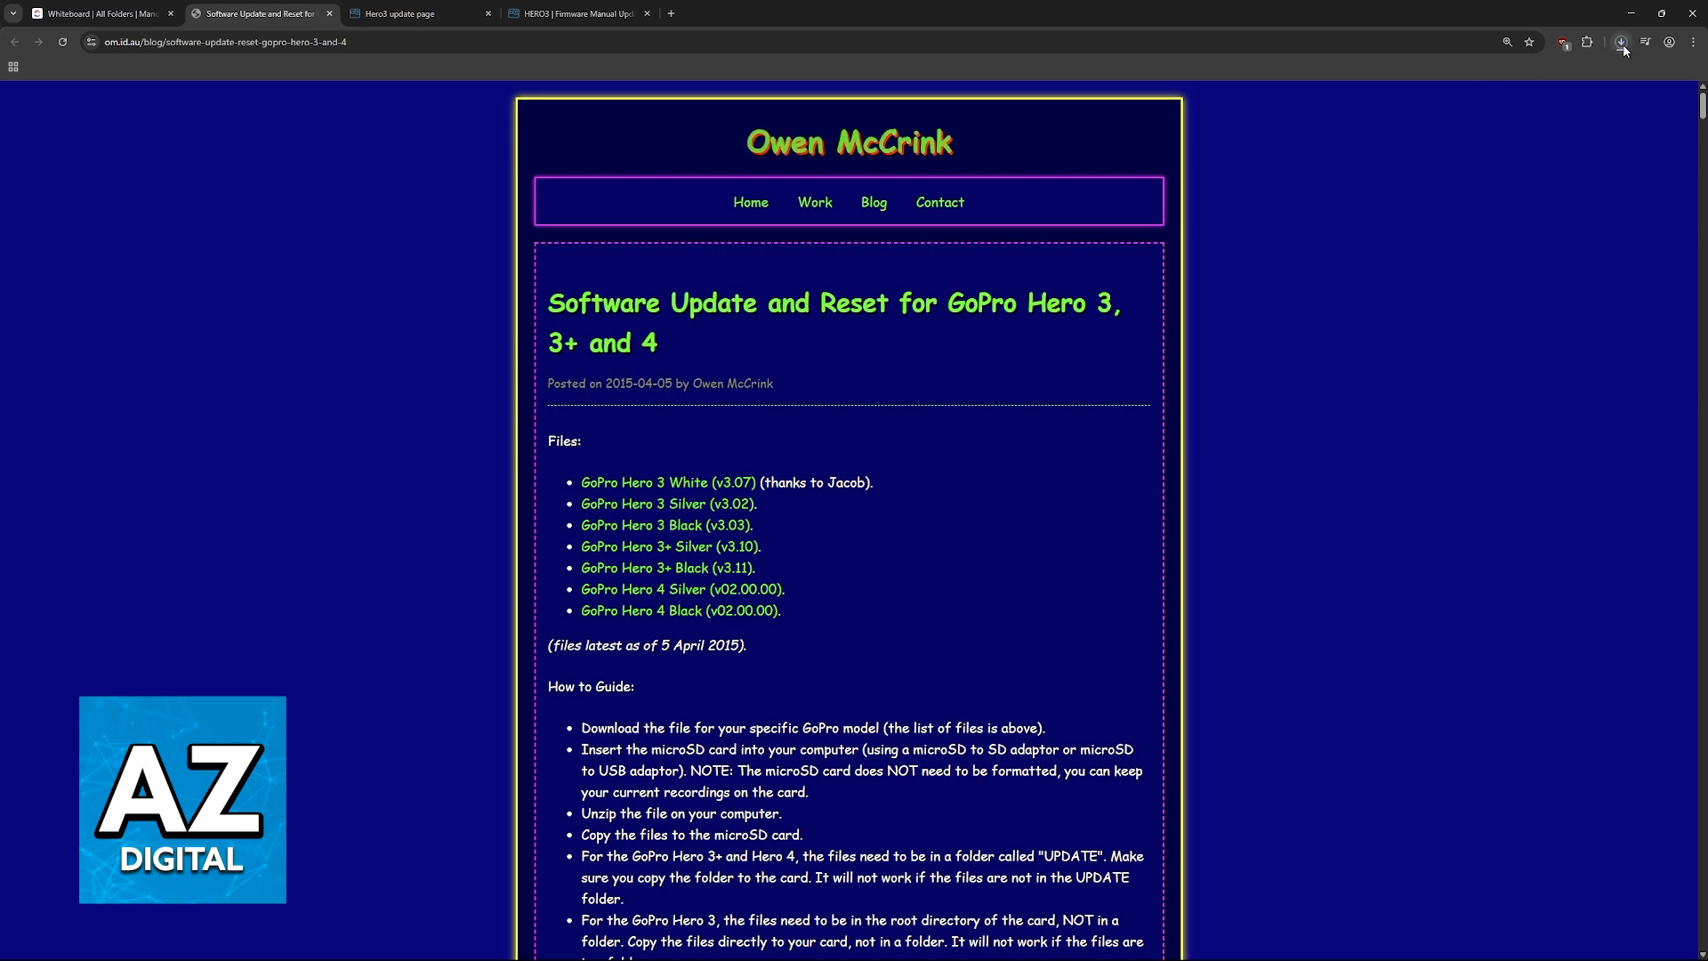
click(1623, 41)
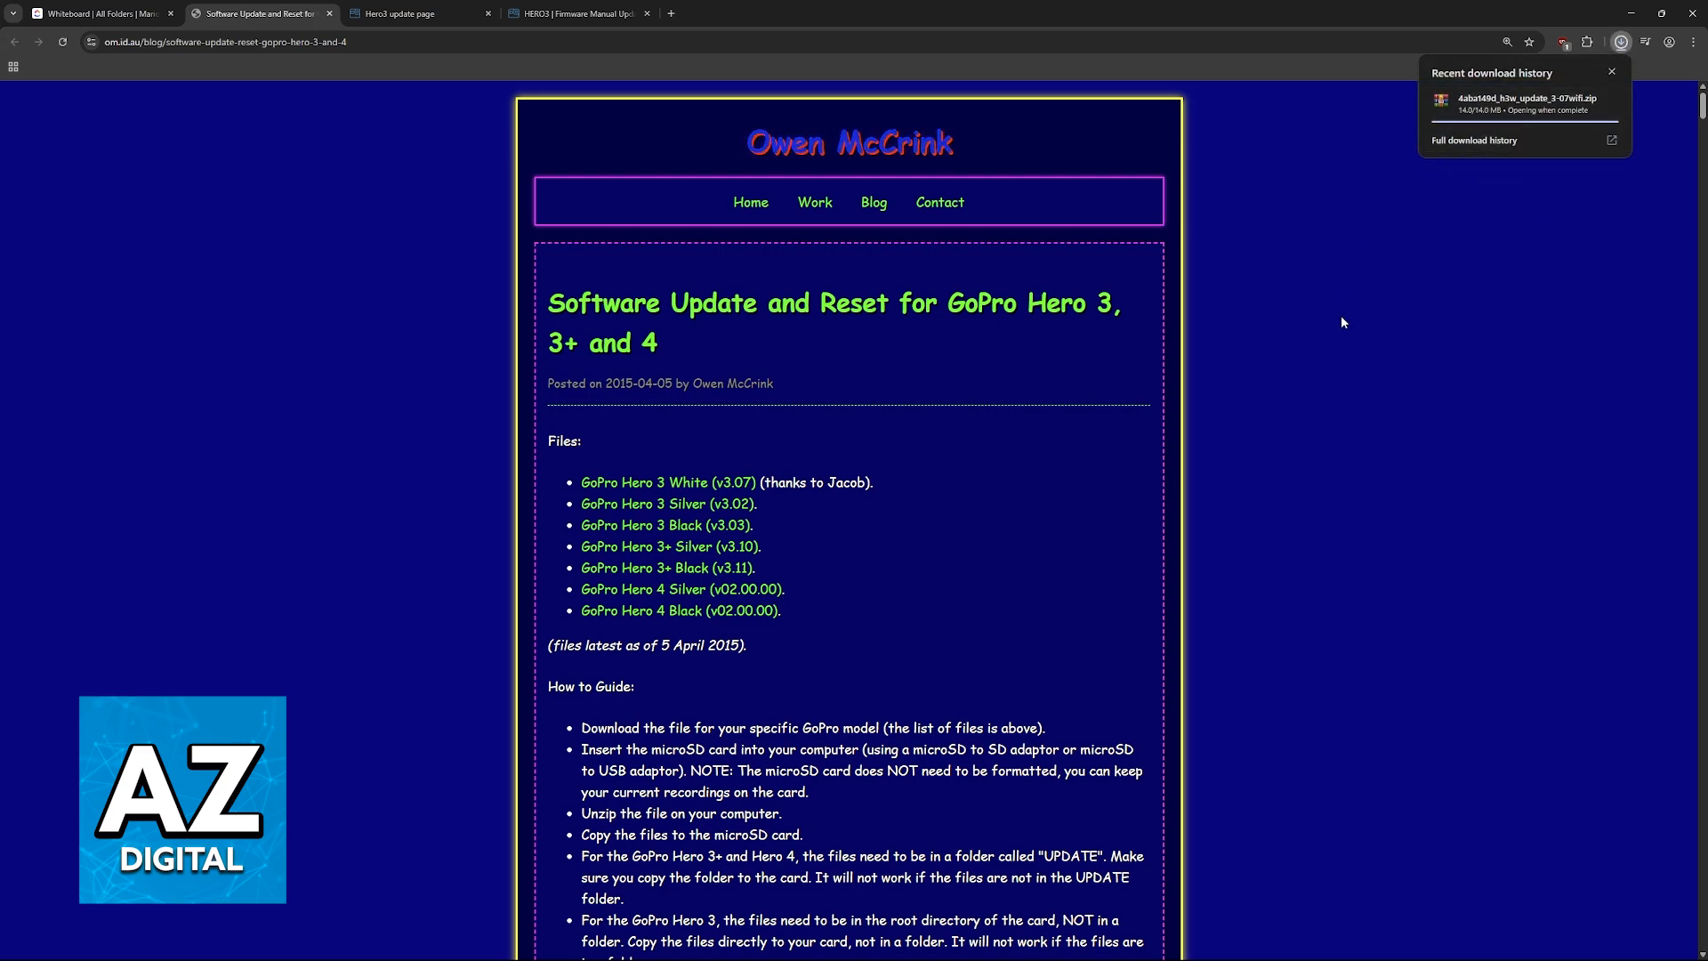
click(1525, 103)
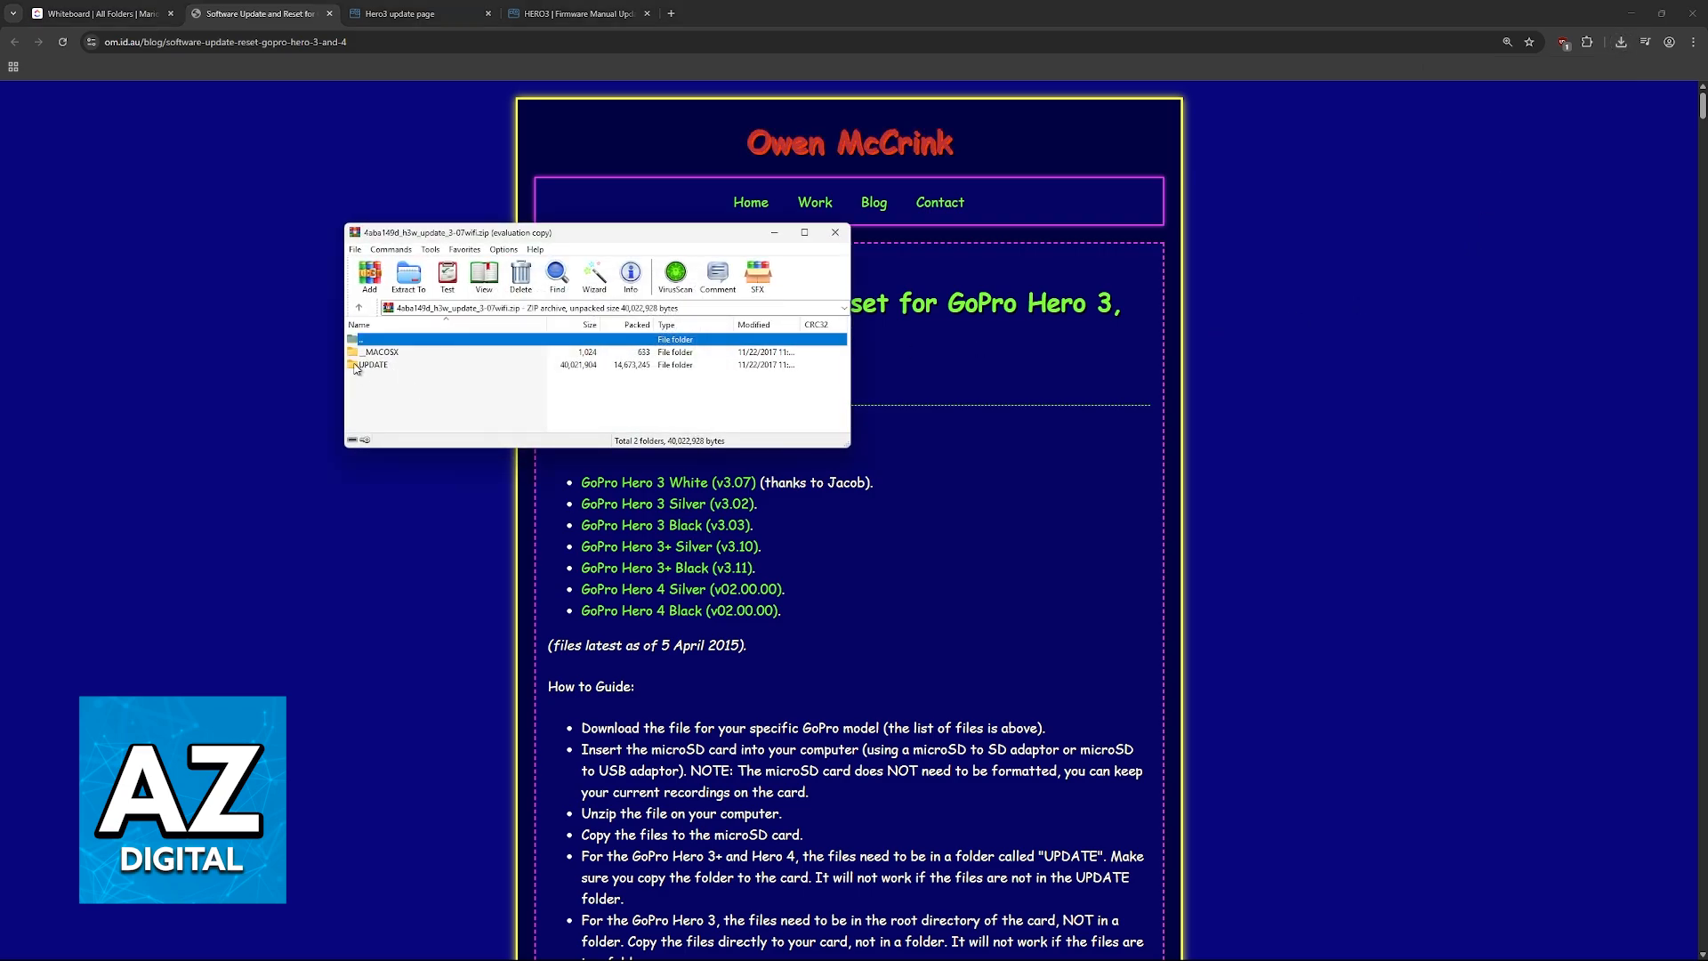
Step: Select all four files in the archive's UPDATE folder for extraction into Downloads\sd
double_click(372, 363)
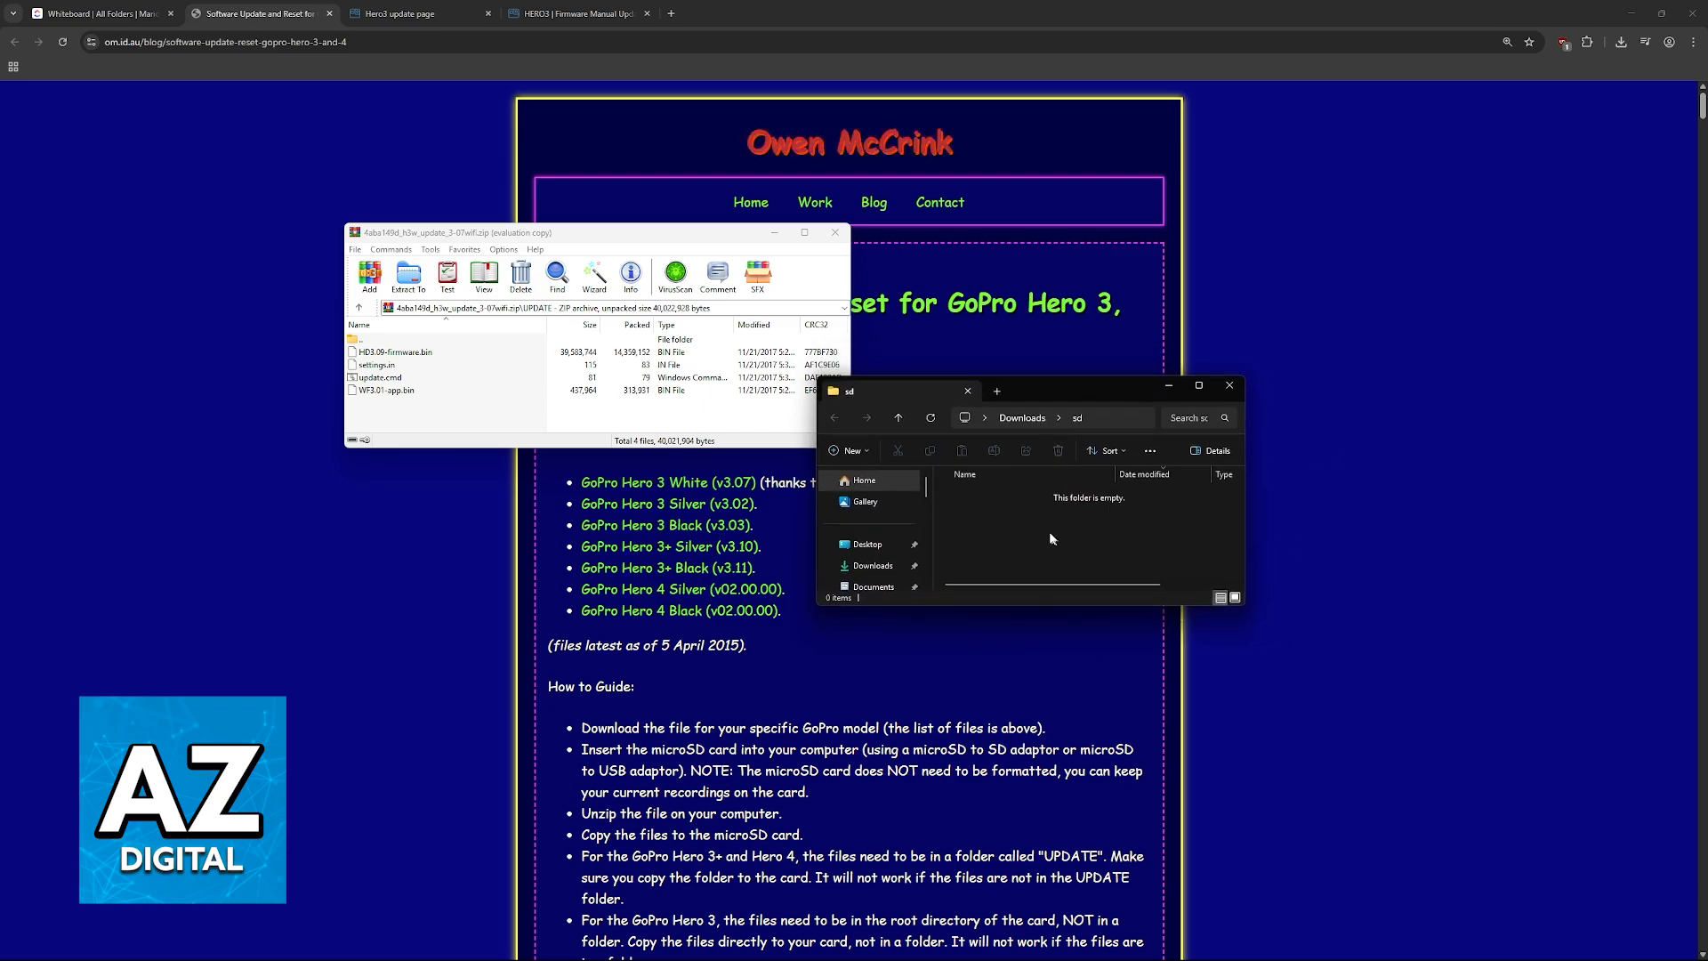
click(391, 370)
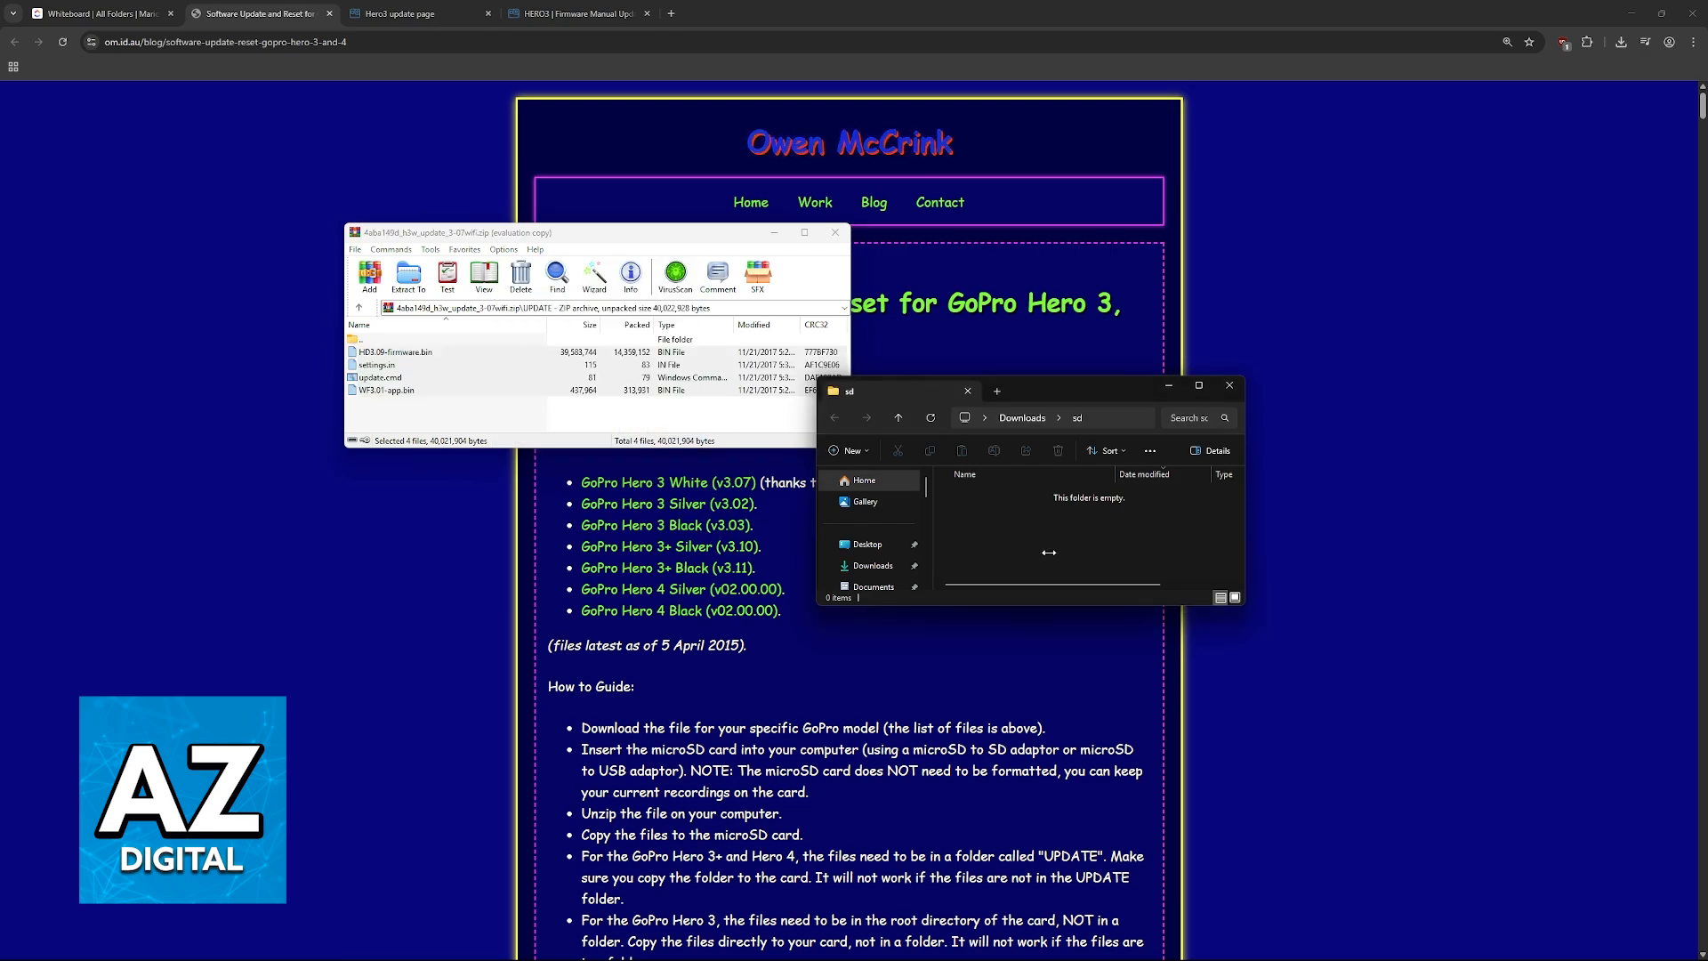
right_click(975, 532)
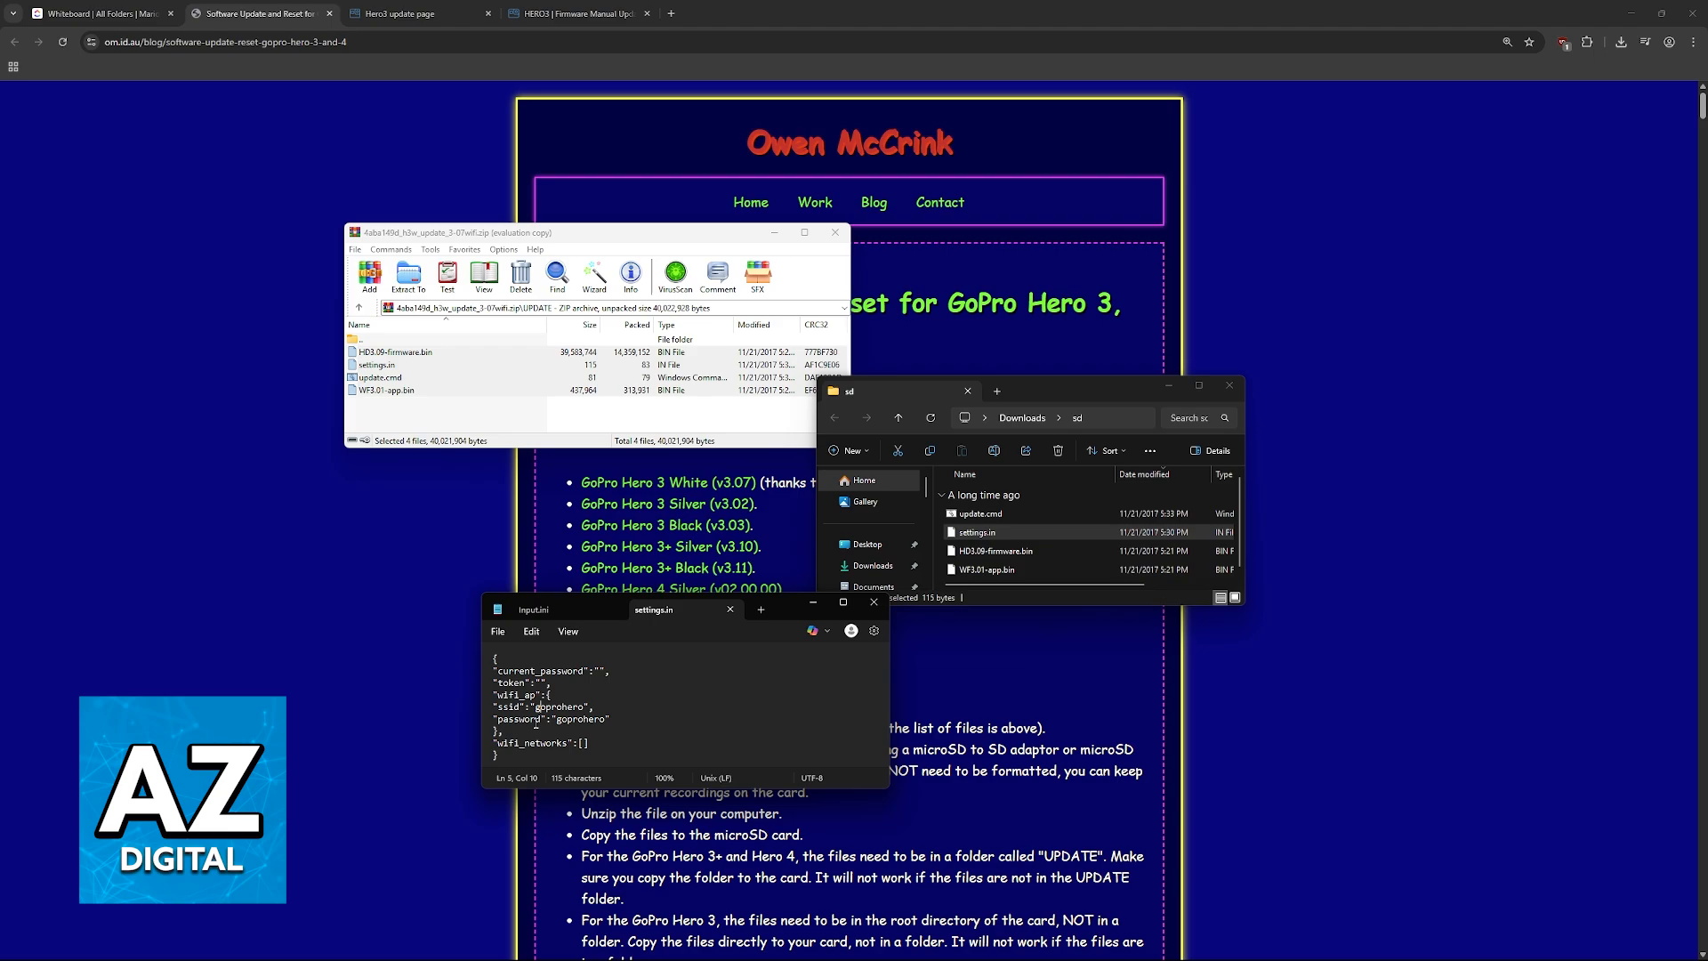
double_click(580, 719)
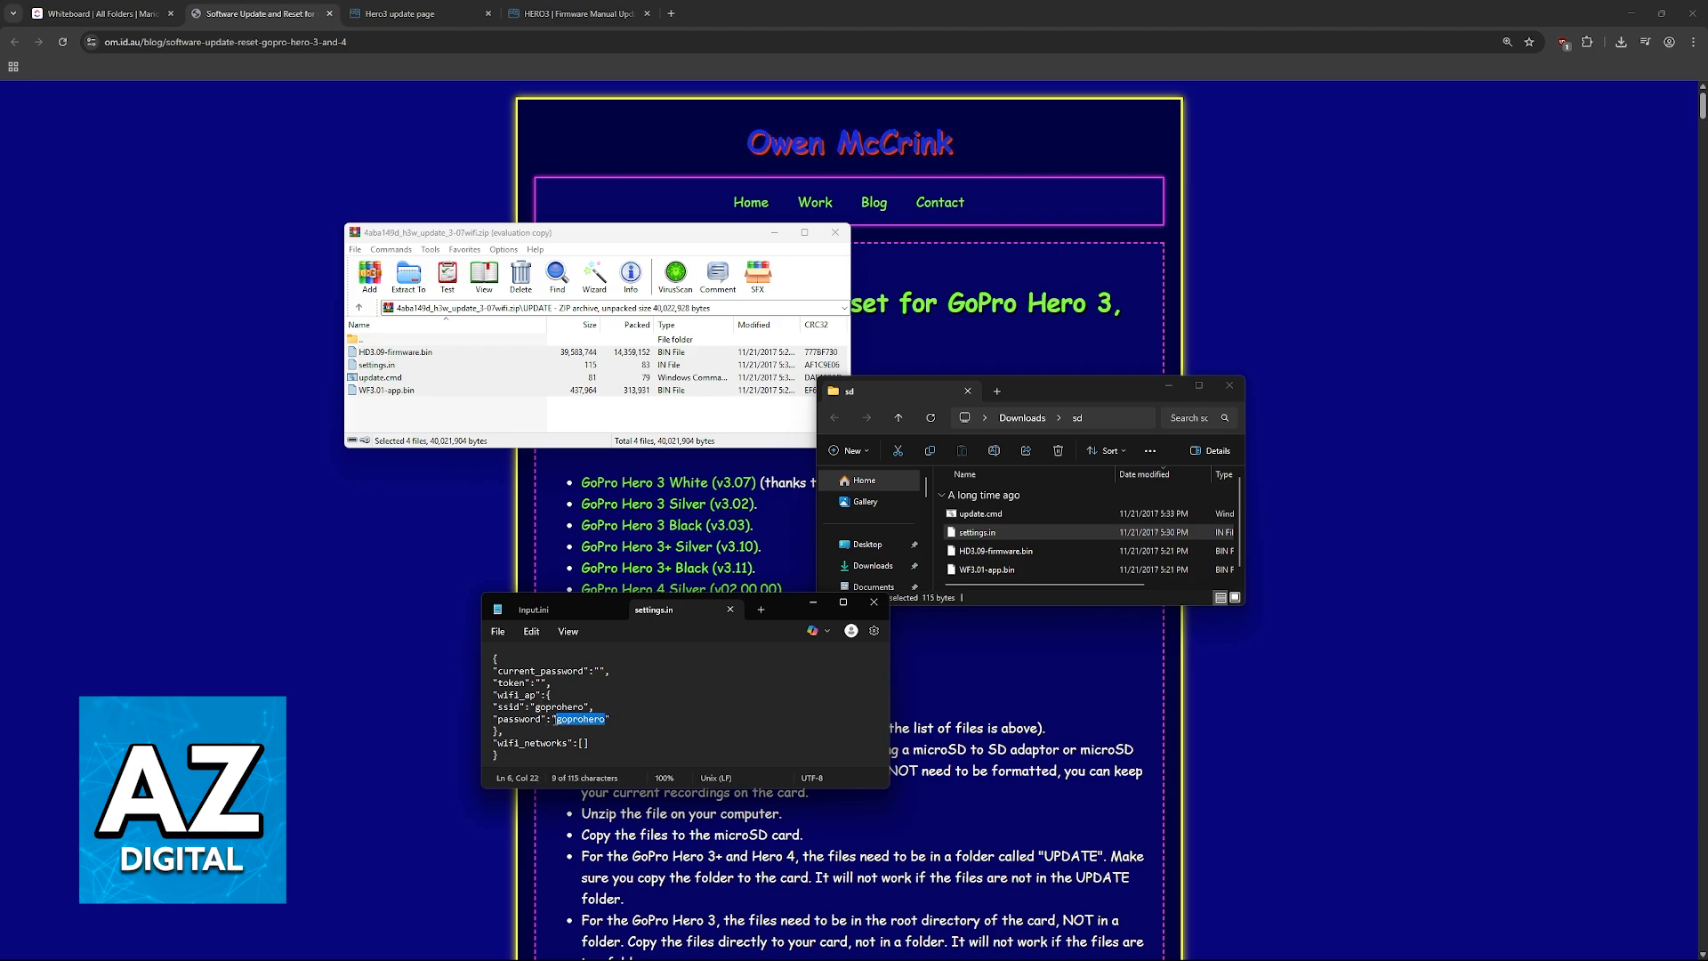
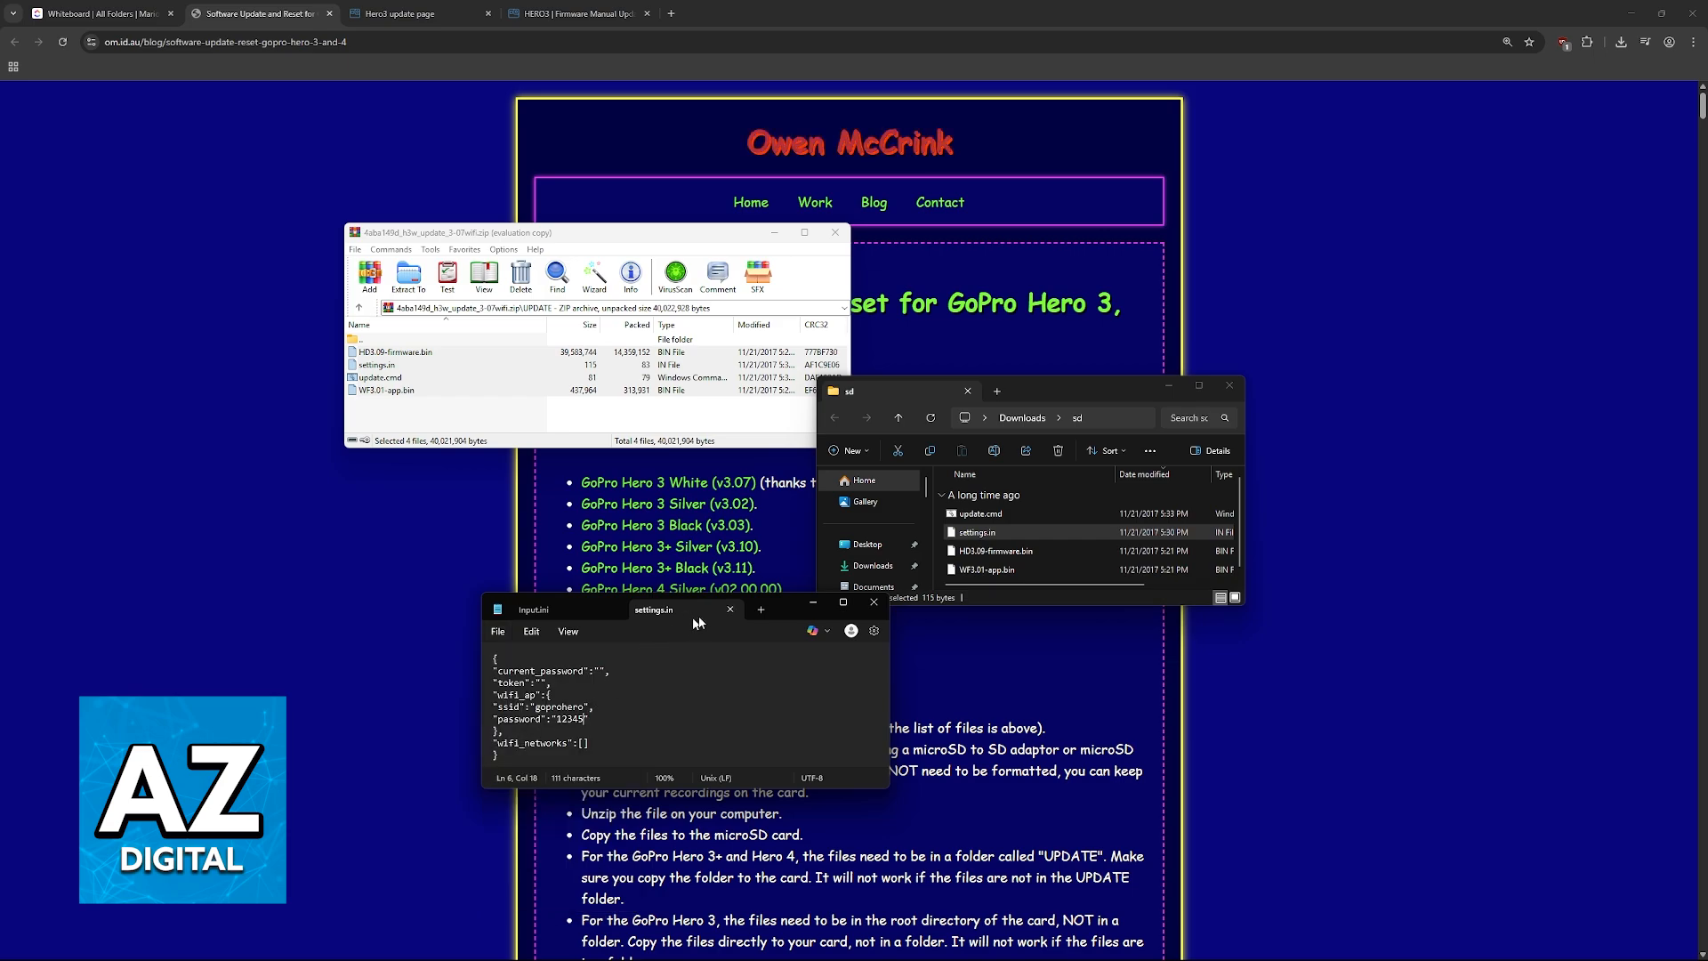
click(873, 603)
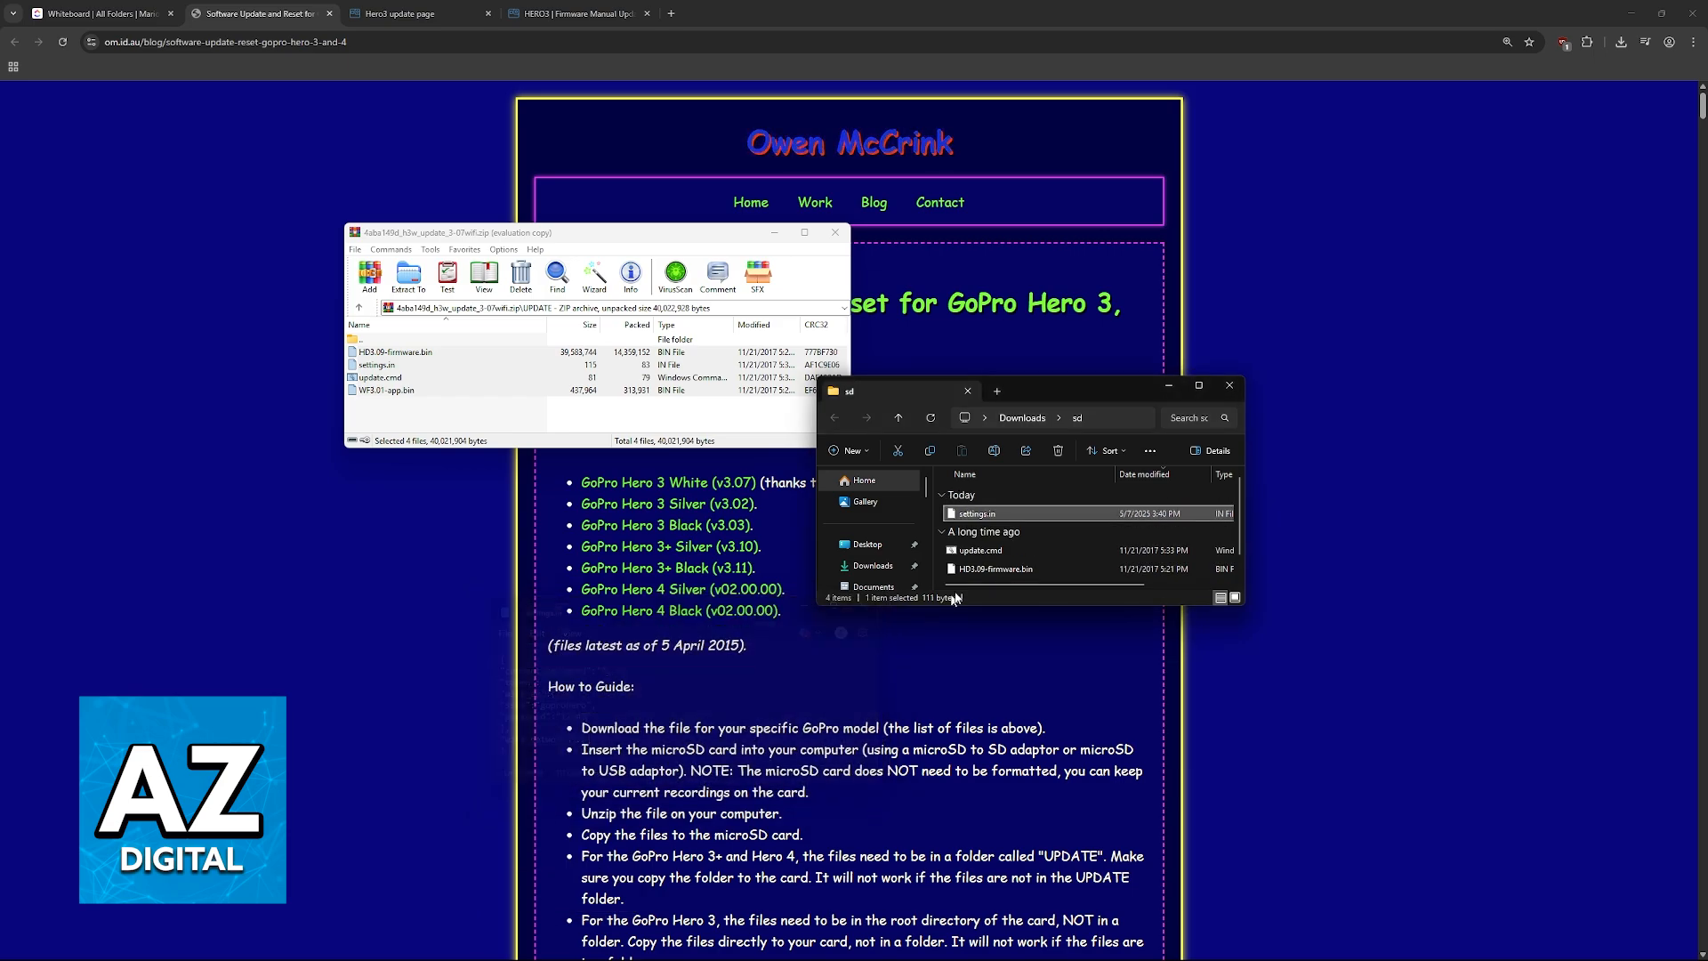
click(98, 12)
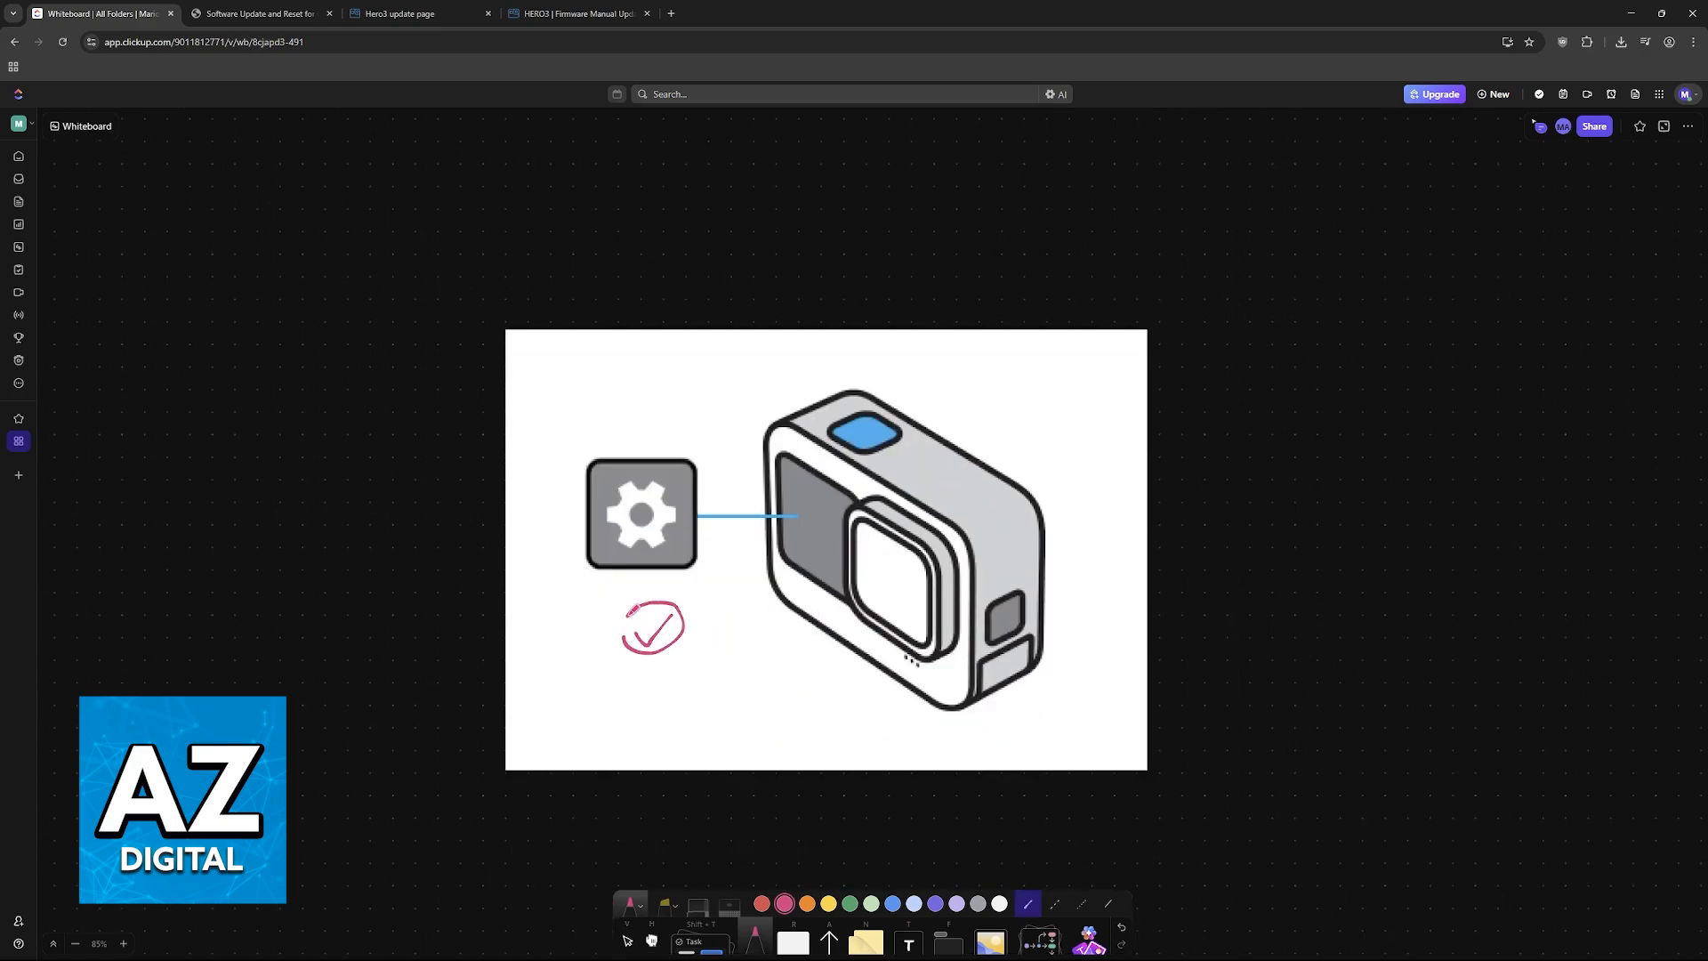
click(411, 12)
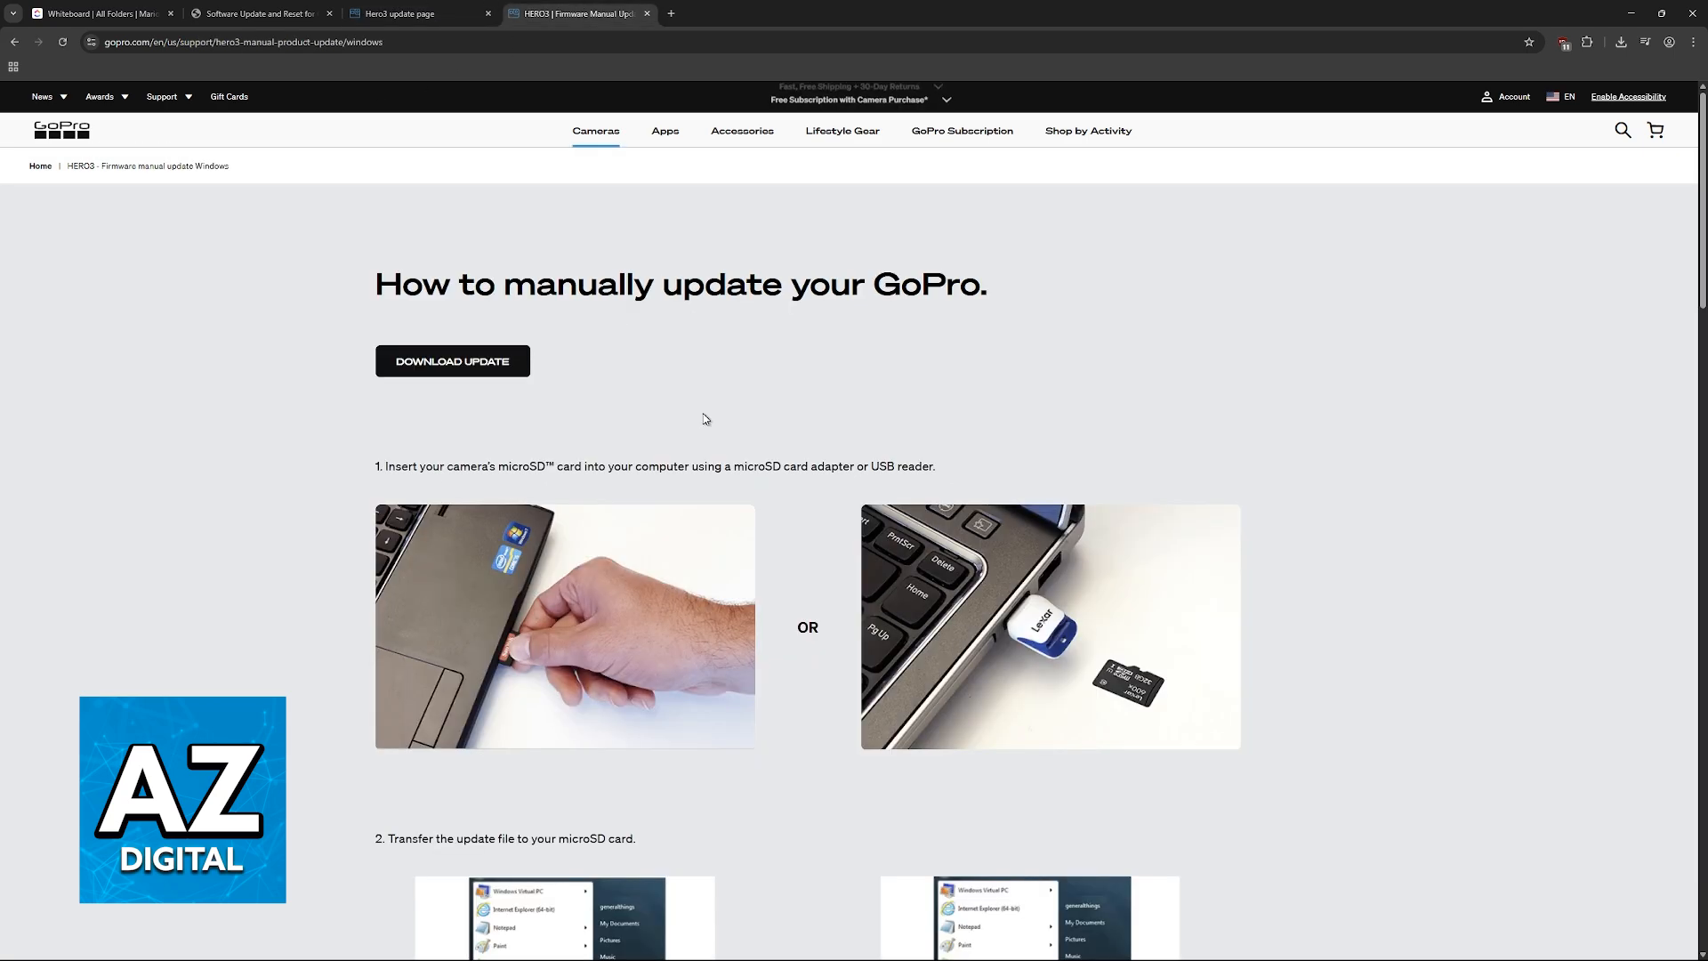
click(414, 13)
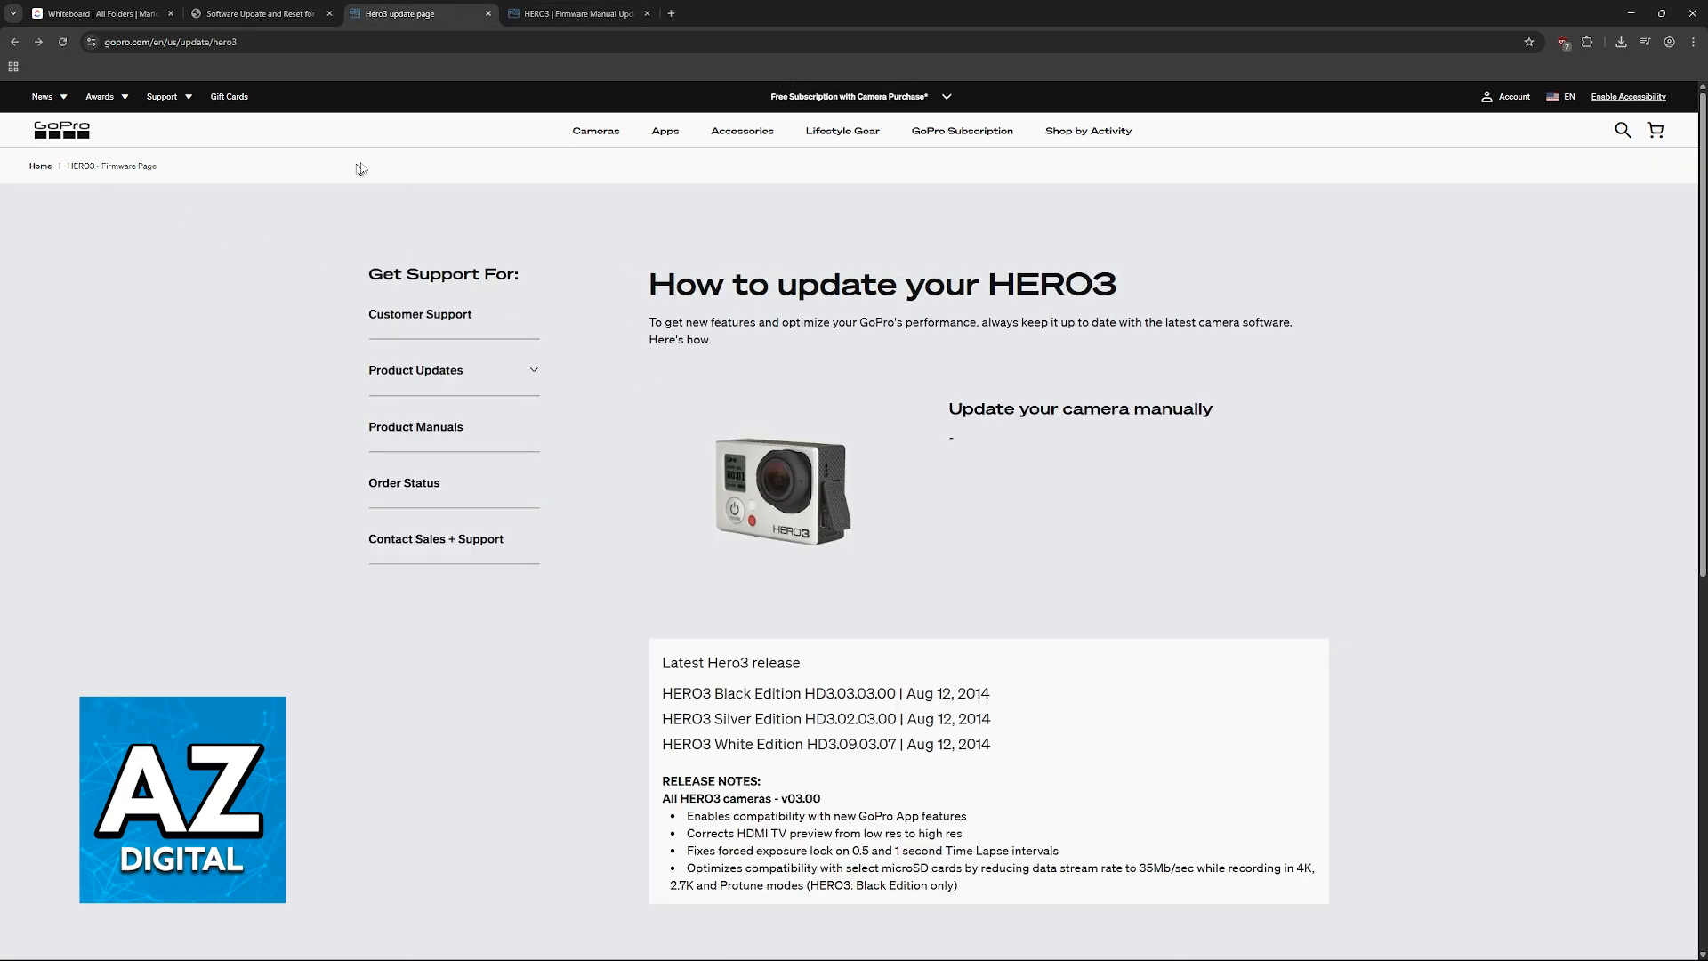
click(415, 370)
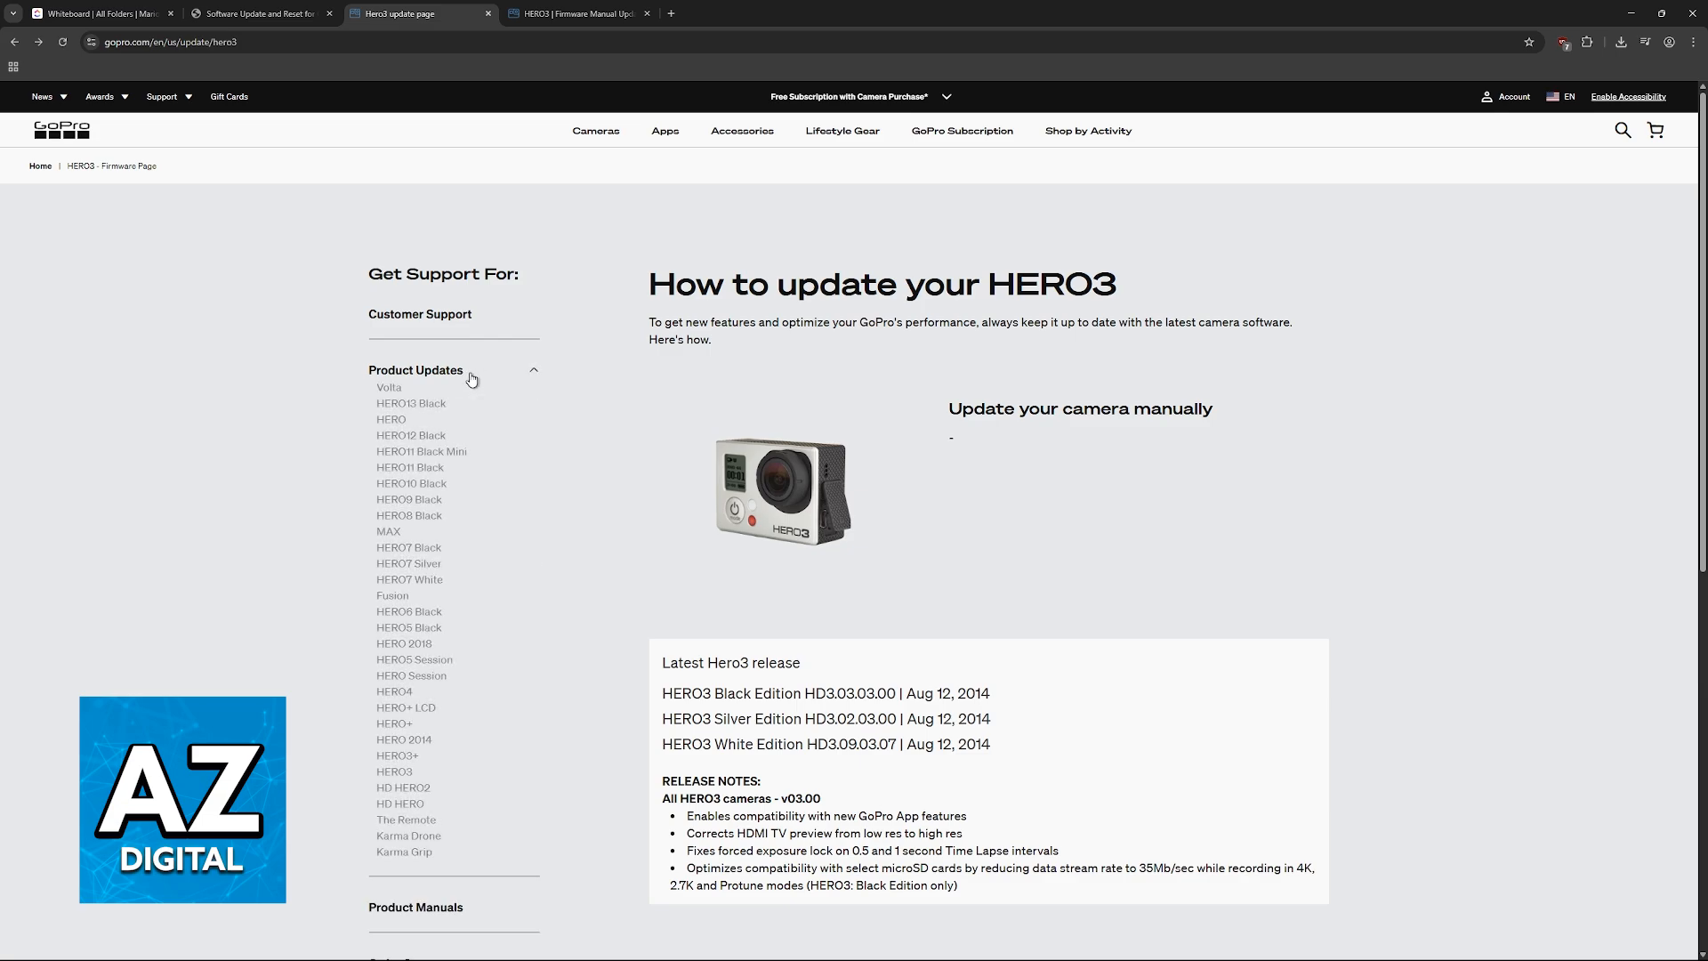
scroll(down, 3)
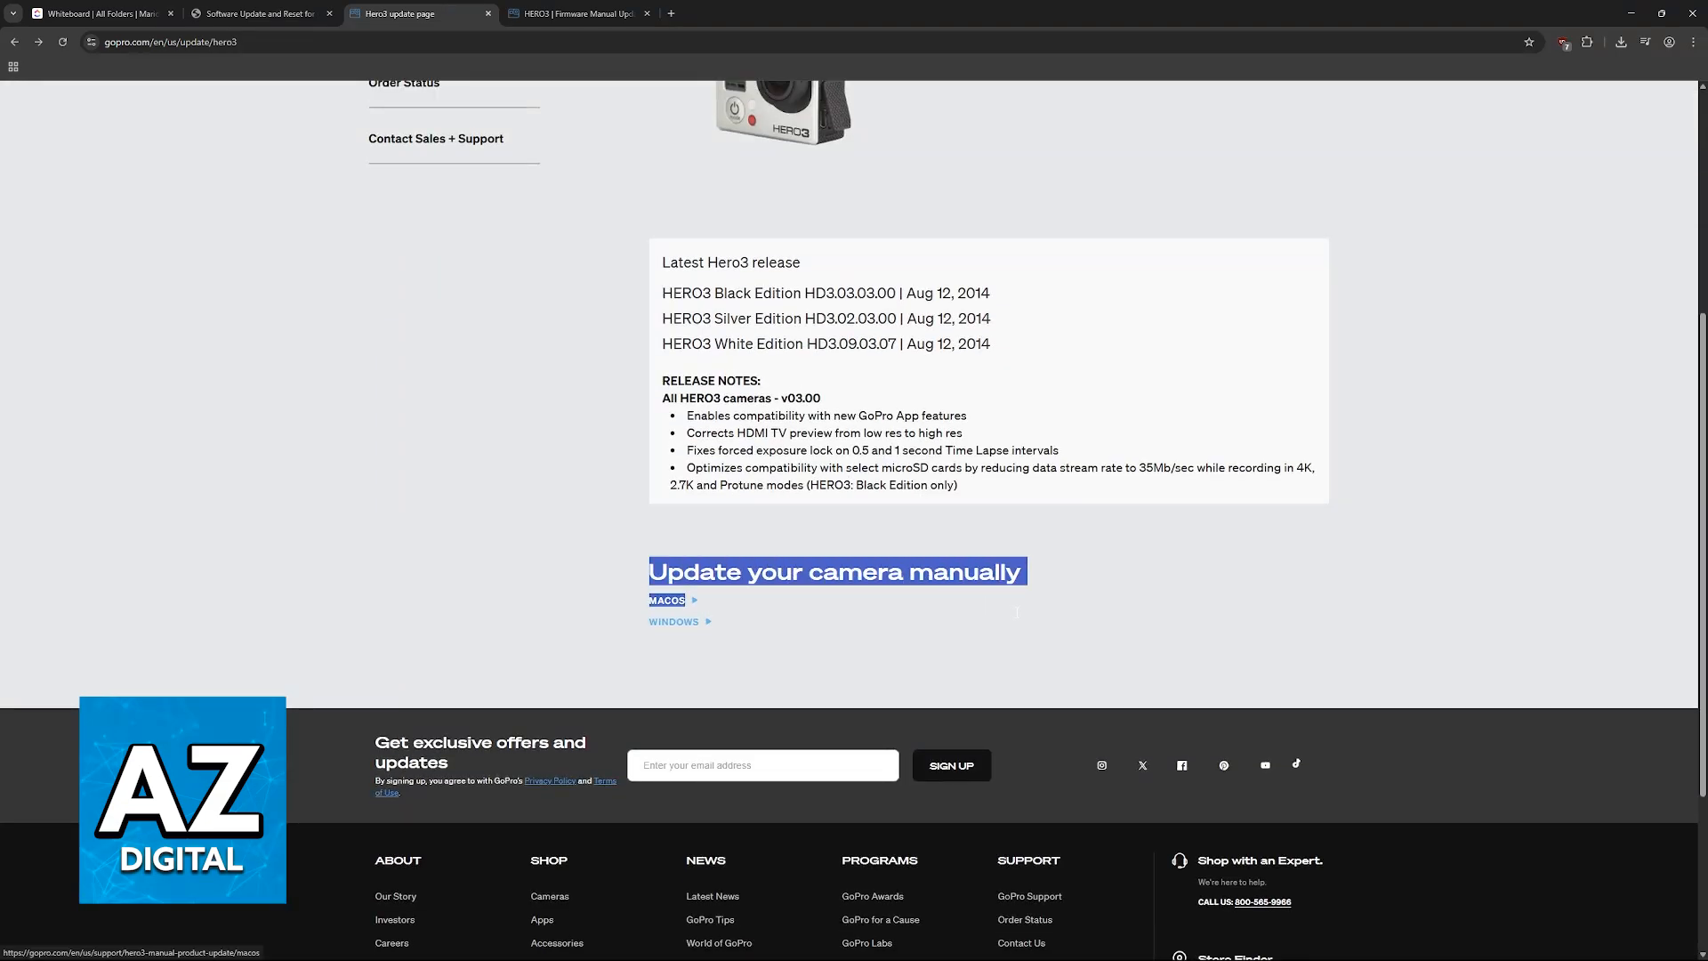
click(672, 621)
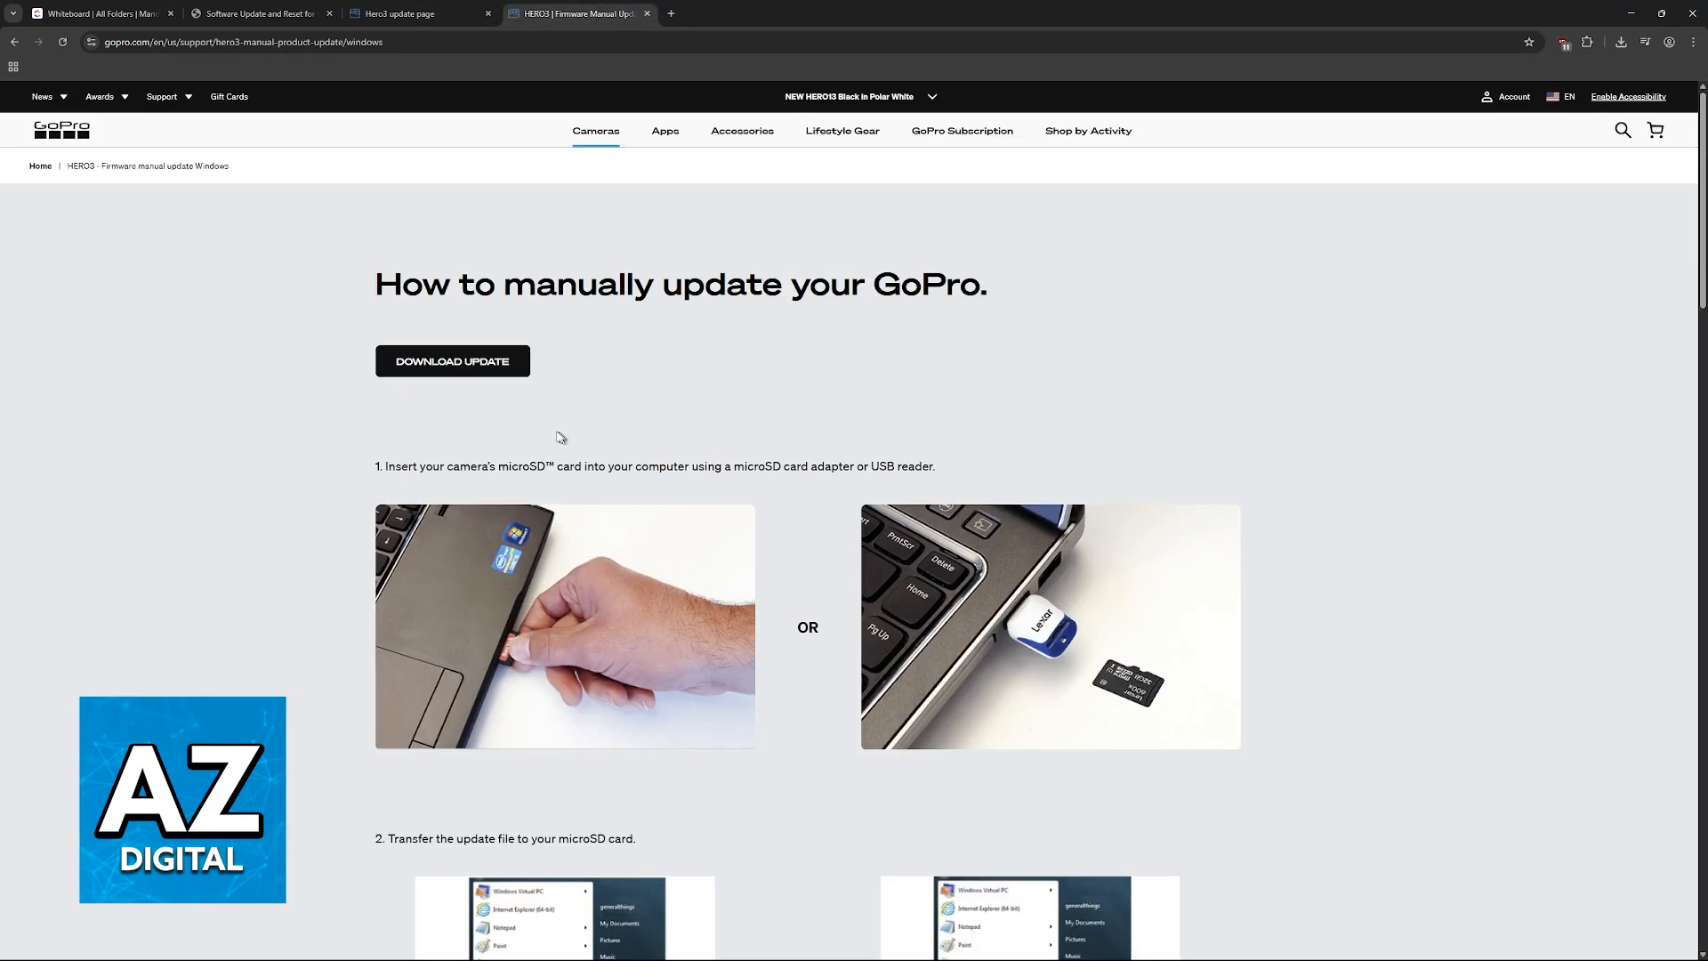
scroll(down, 3)
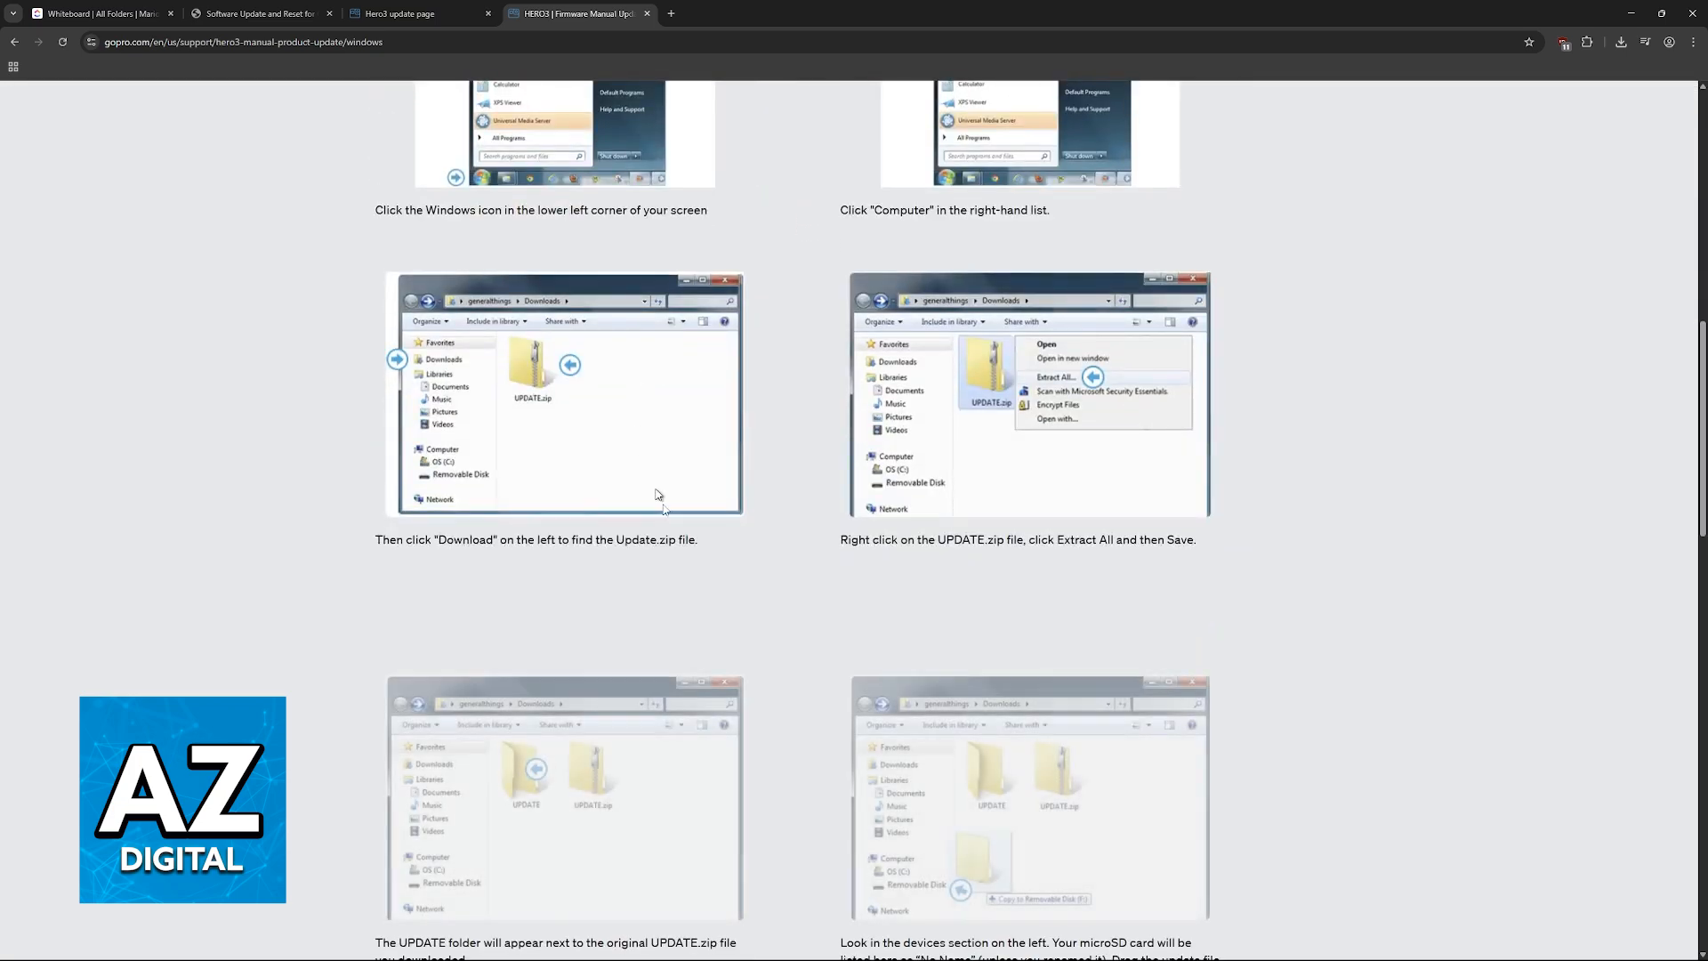
scroll(down, 3)
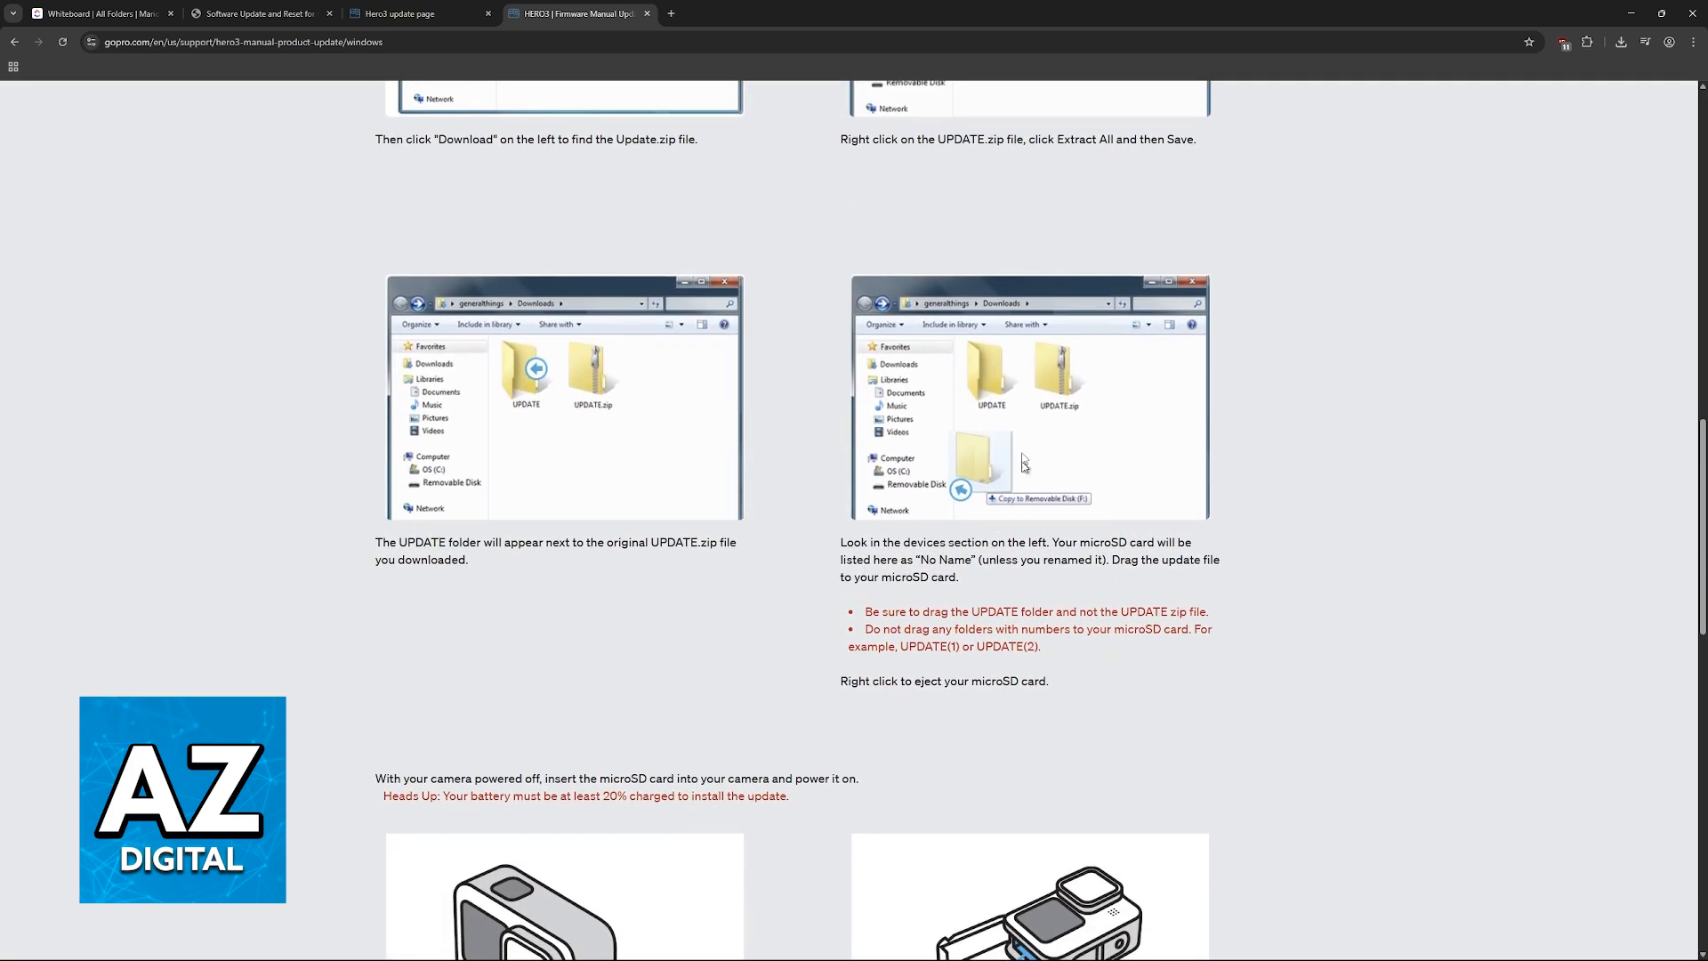
scroll(down, 3)
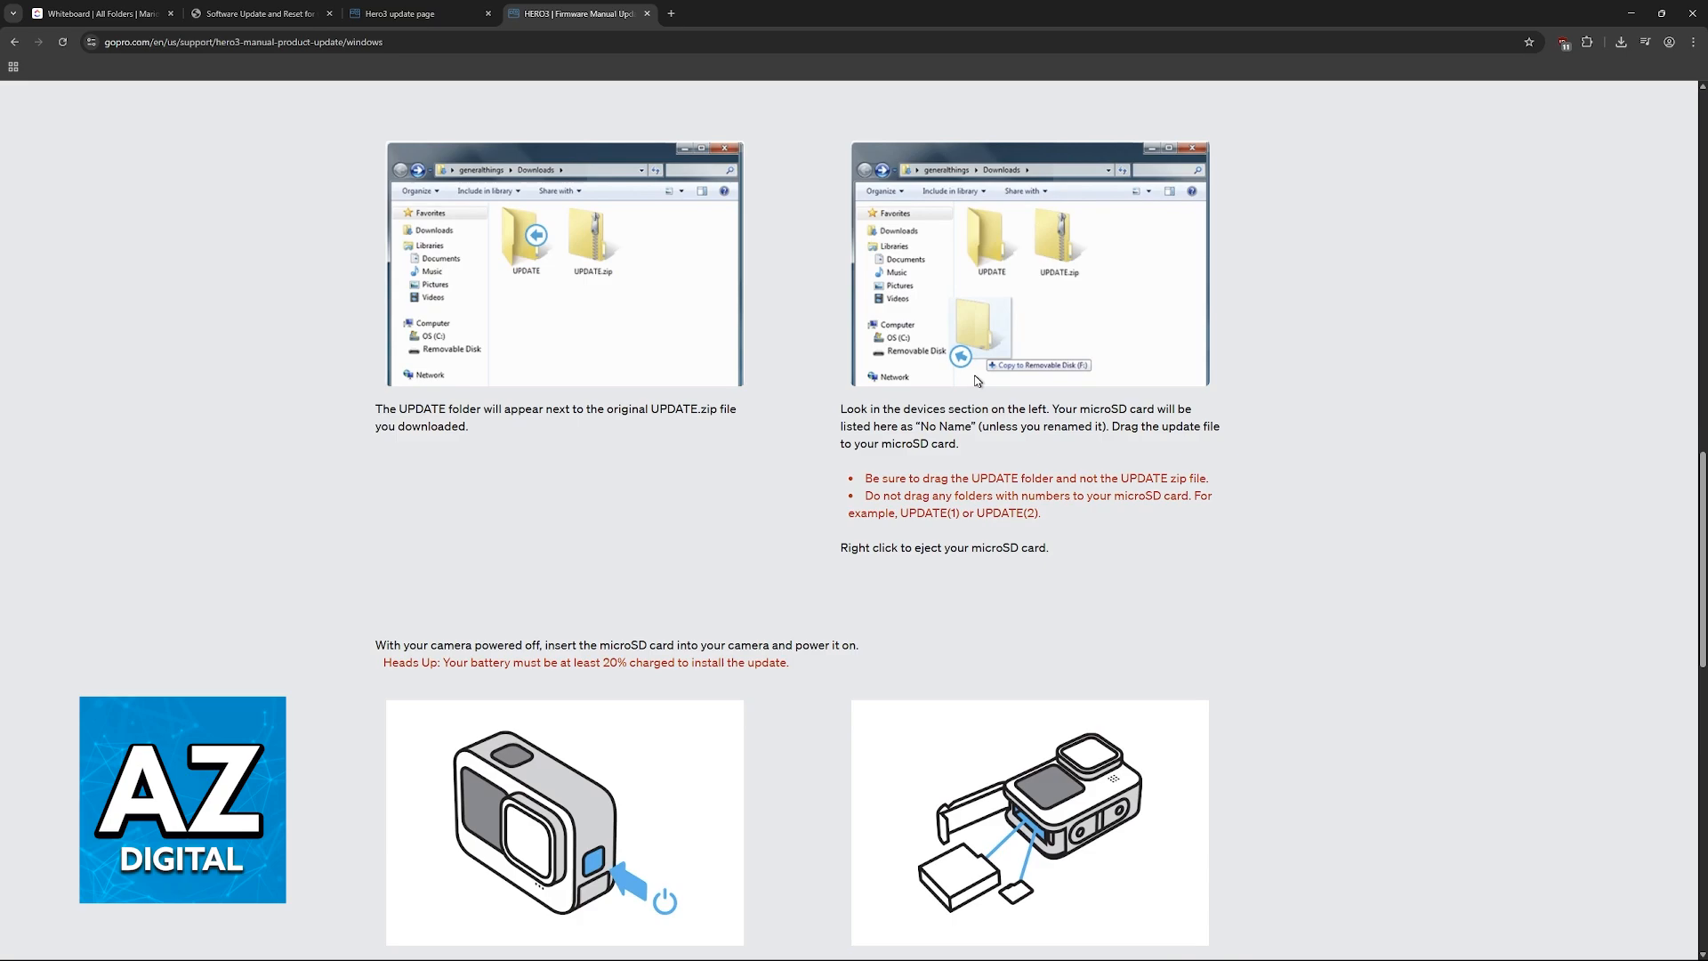
scroll(down, 3)
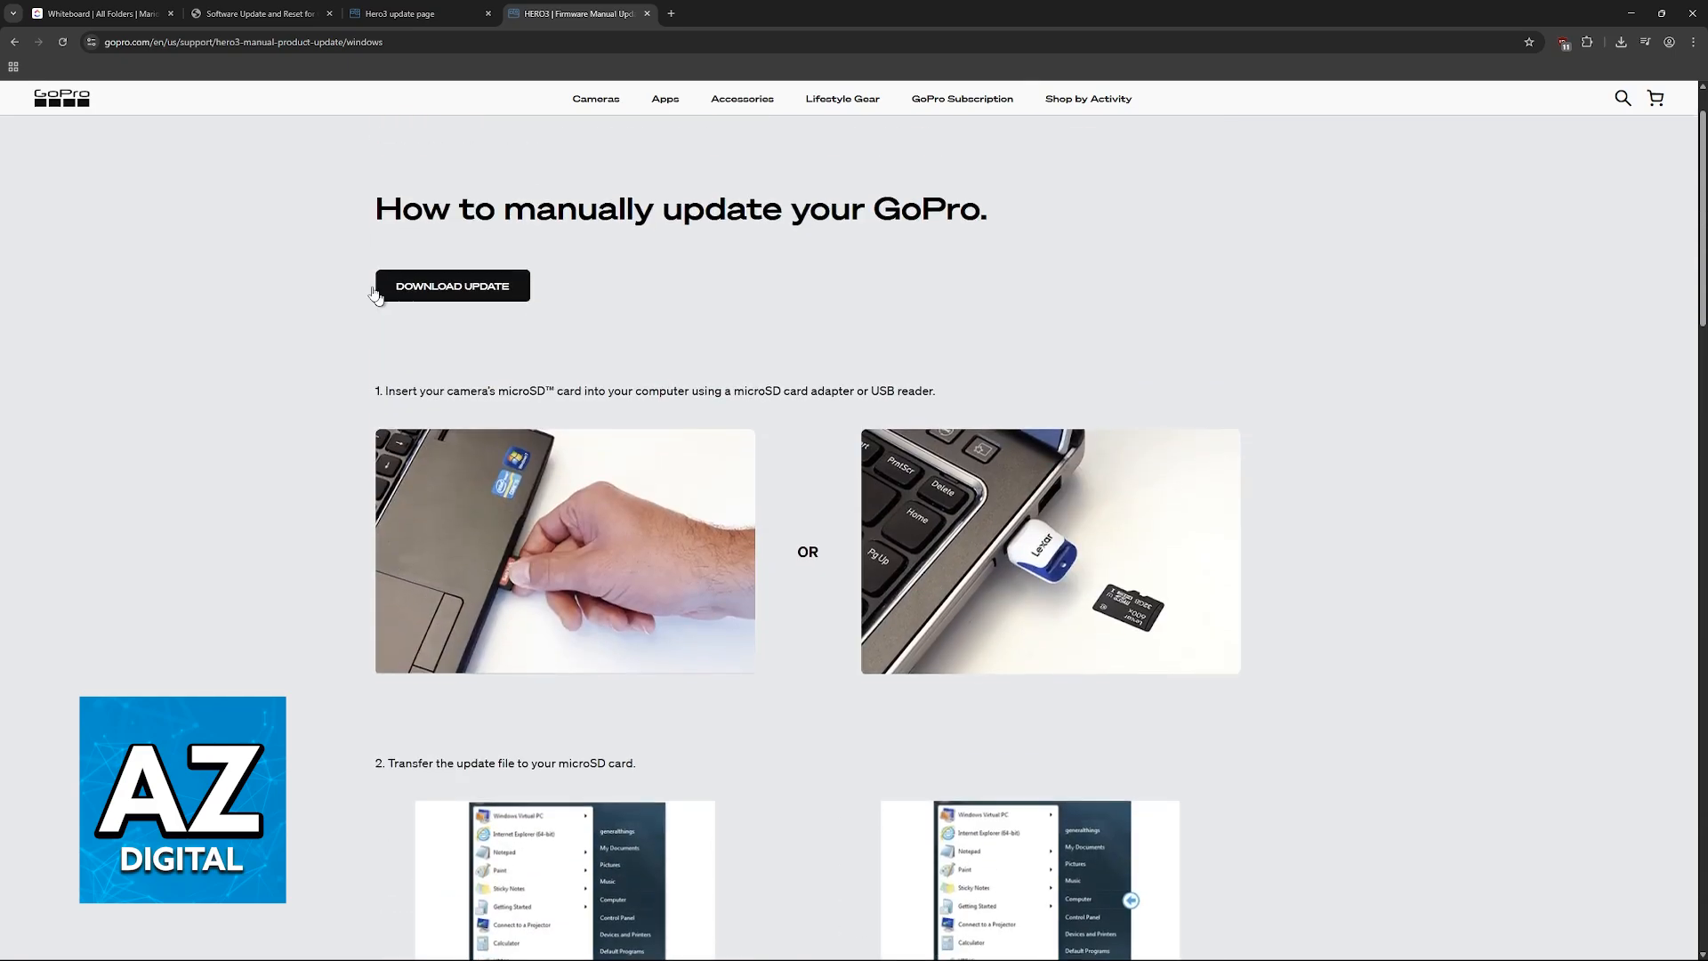
click(98, 13)
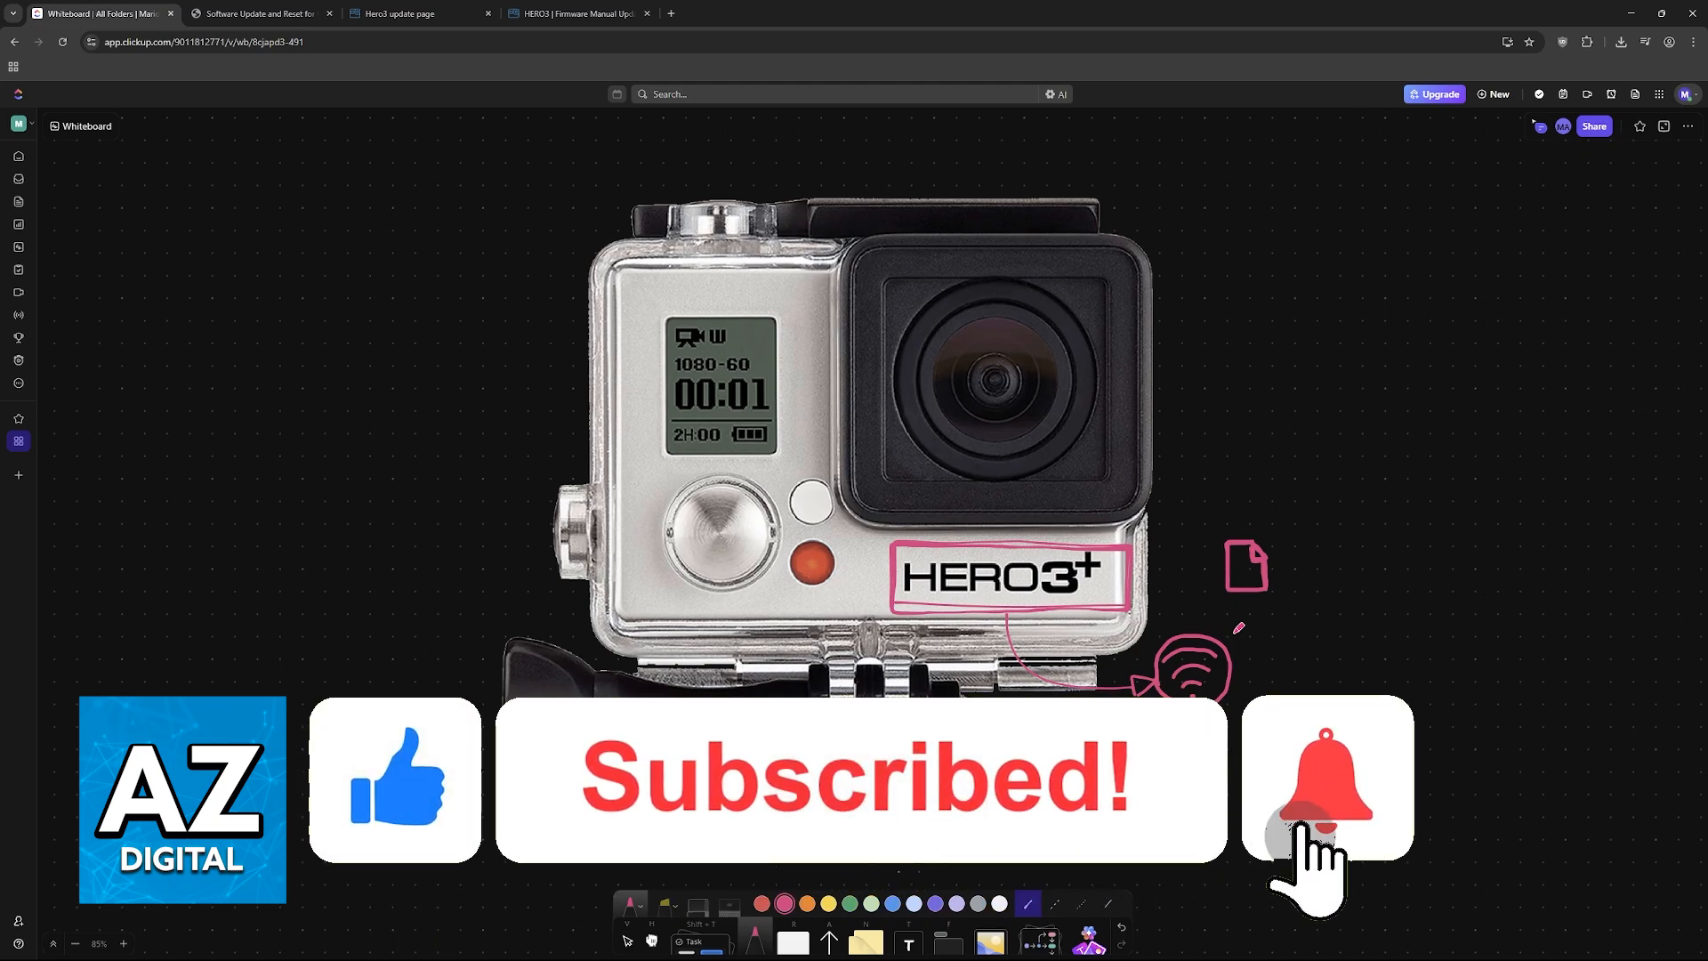
Step: Bring up the whiteboard showing the annotated HERO3+ camera image
click(1328, 779)
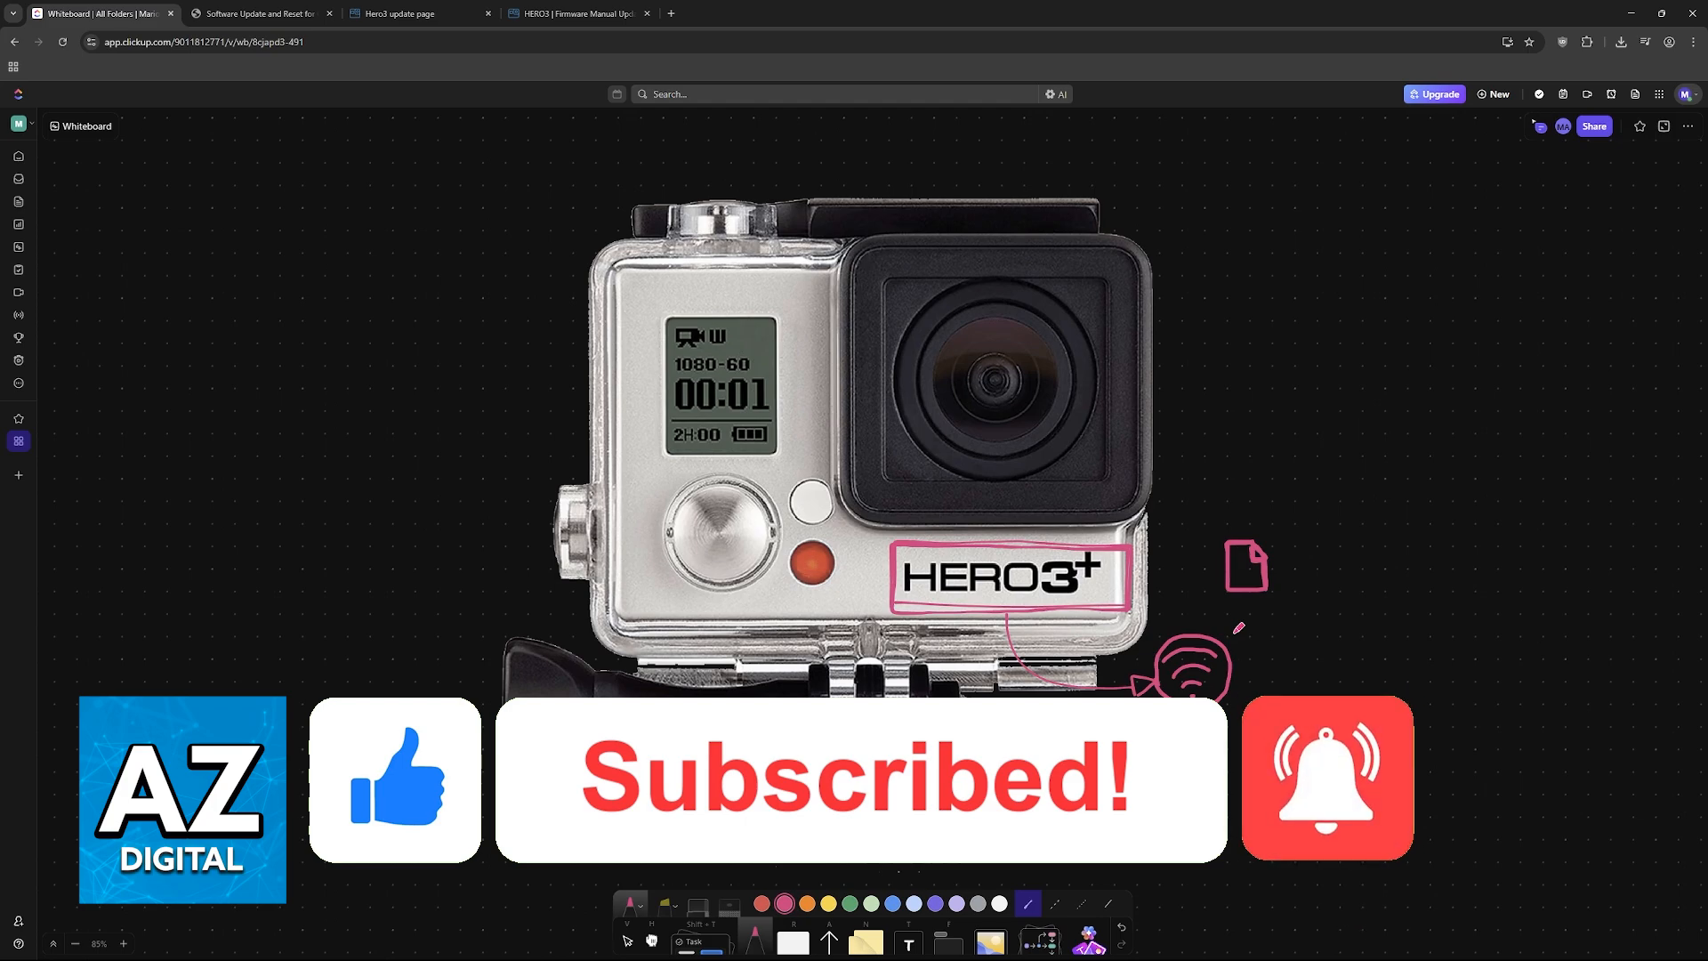